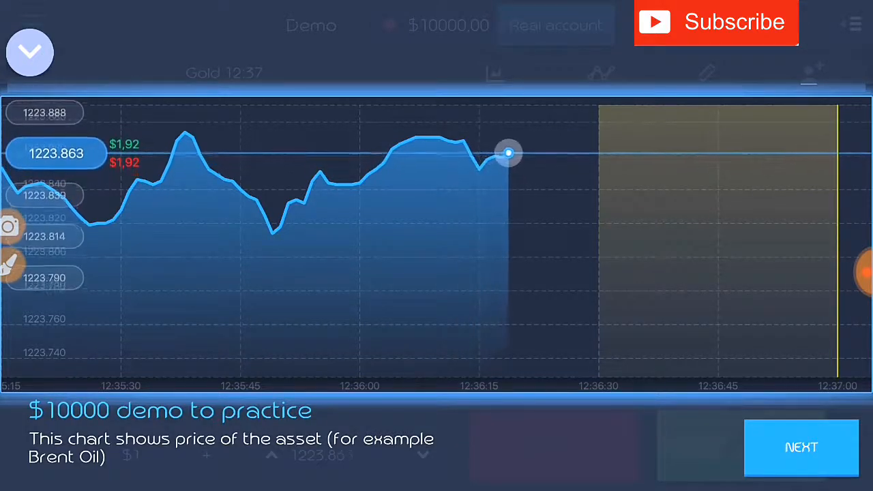
- Step through the demo tutorial tips over the Gold chart, finishing at Start trading
left_click(802, 446)
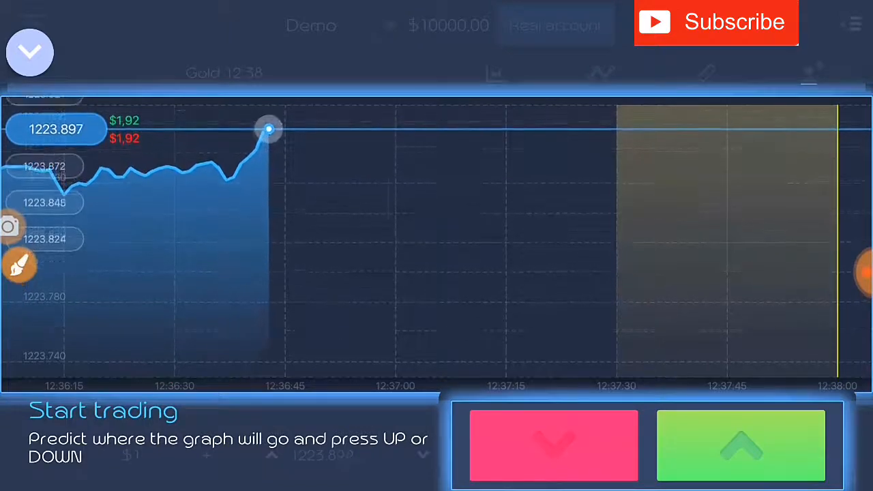
left_click(19, 266)
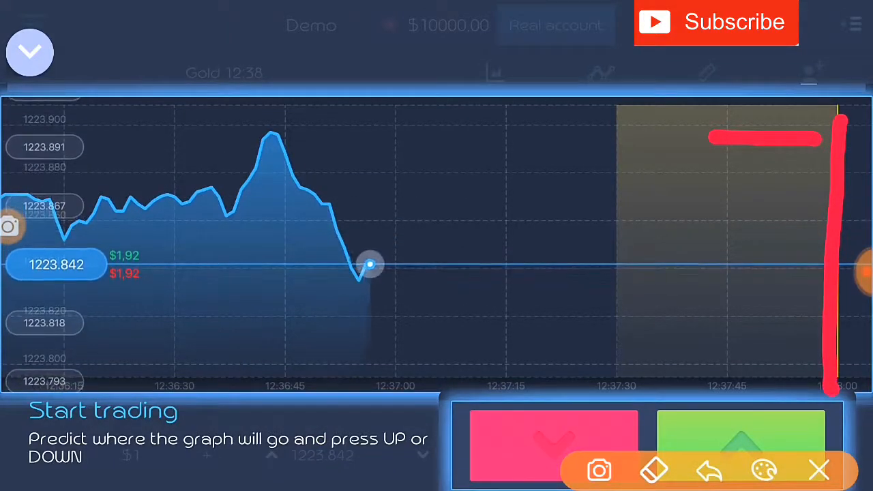
left_click_drag(605, 106, 602, 352)
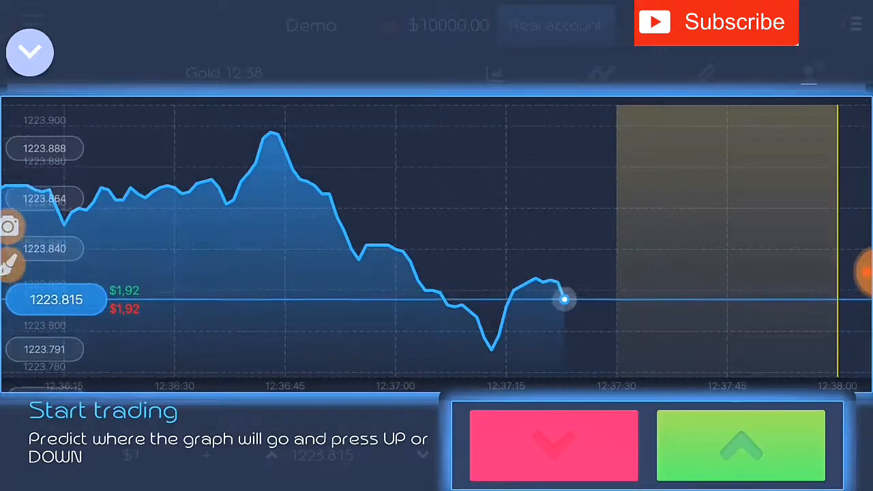
left_click(741, 447)
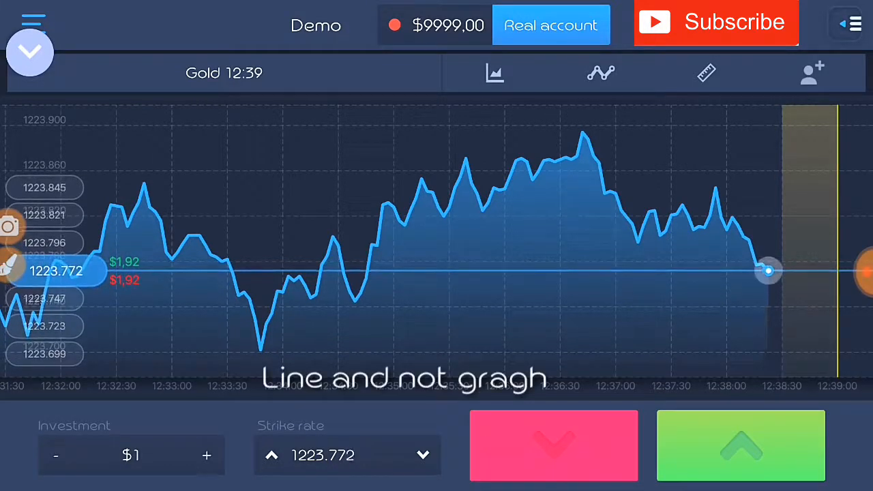
- Change the Gold chart type from area graph to Candles and save it
left_click(495, 73)
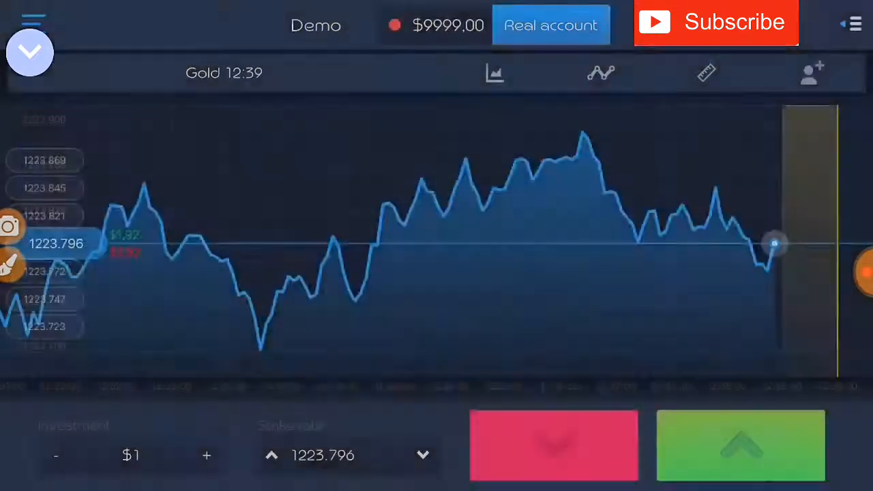
left_click(30, 52)
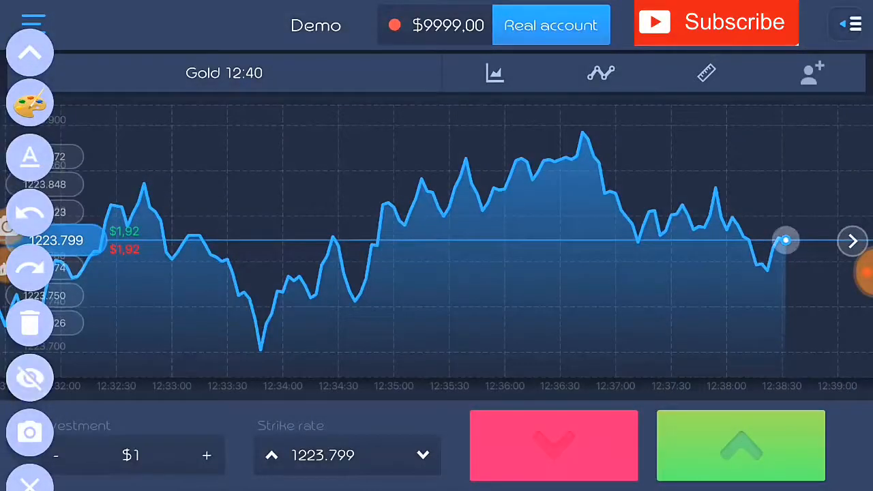
left_click(495, 73)
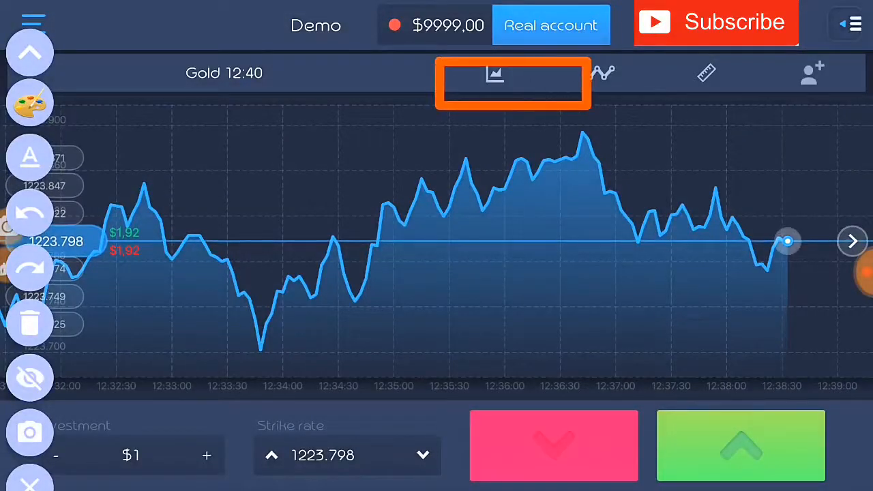
left_click(495, 73)
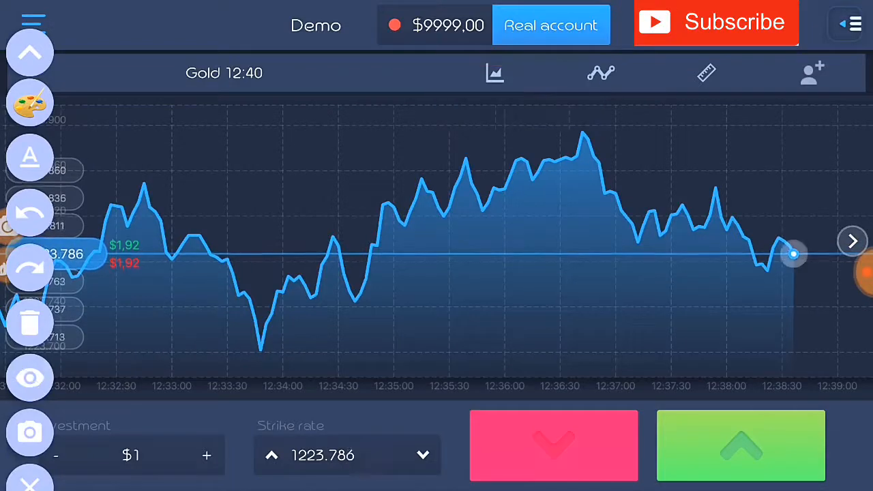
left_click(494, 73)
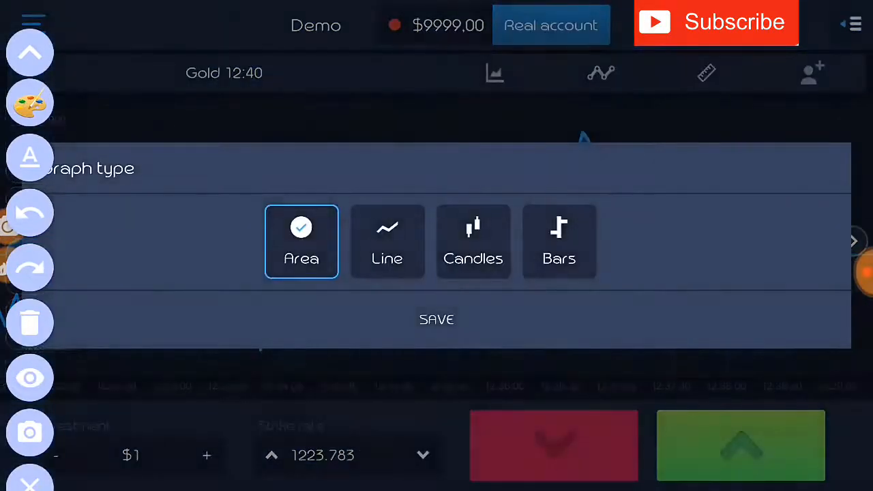
left_click(495, 73)
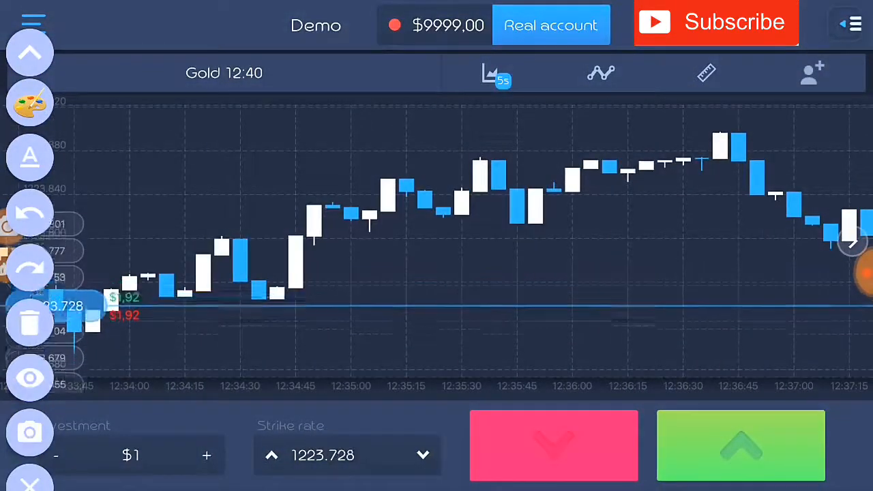
left_click(29, 52)
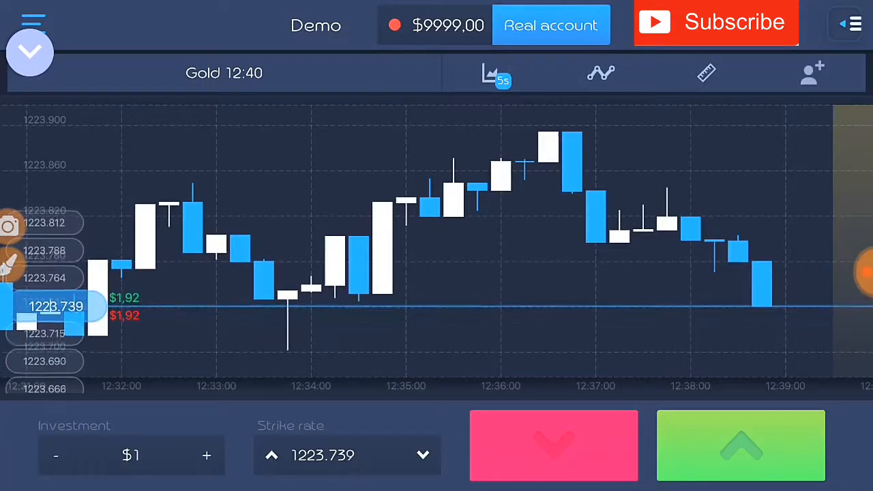
- Scroll through the Asset list and select Brent Oil in place of Gold
left_click(30, 52)
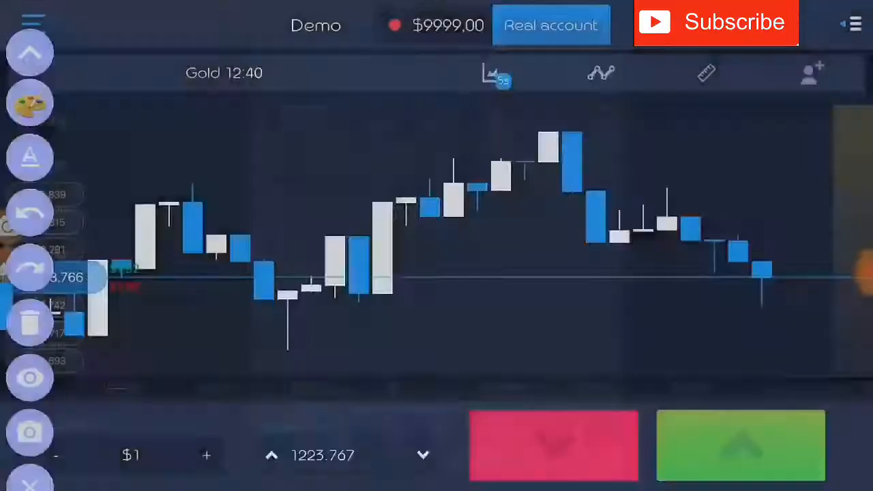
left_click(496, 73)
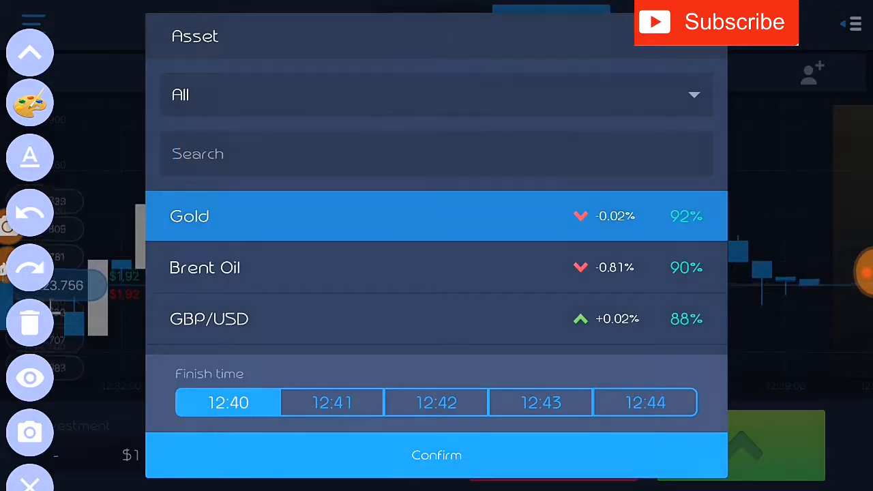
left_click(29, 102)
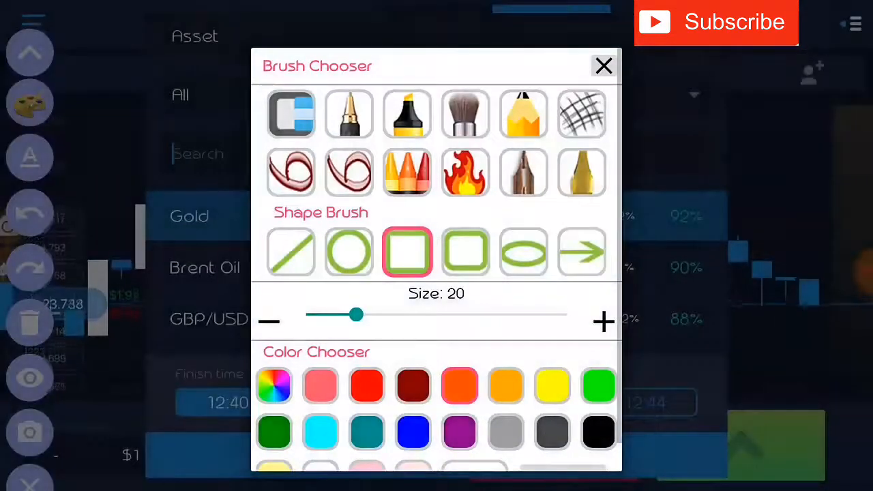
left_click(604, 66)
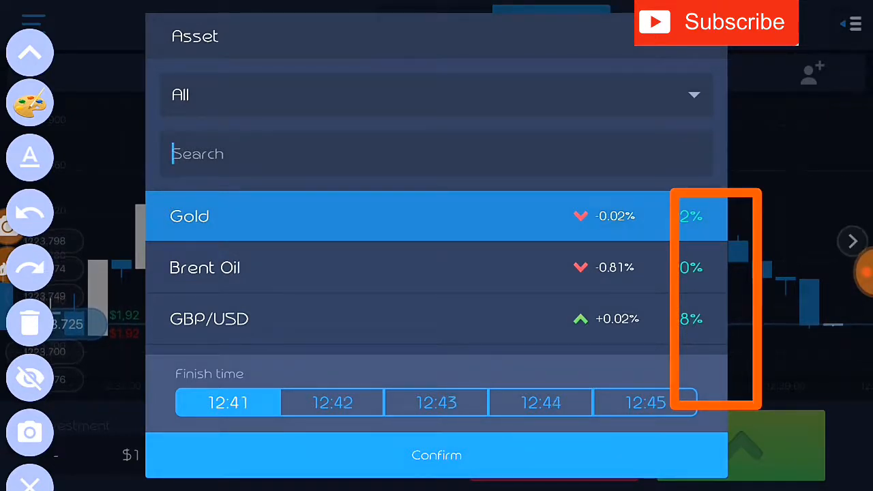
scroll("down", 3)
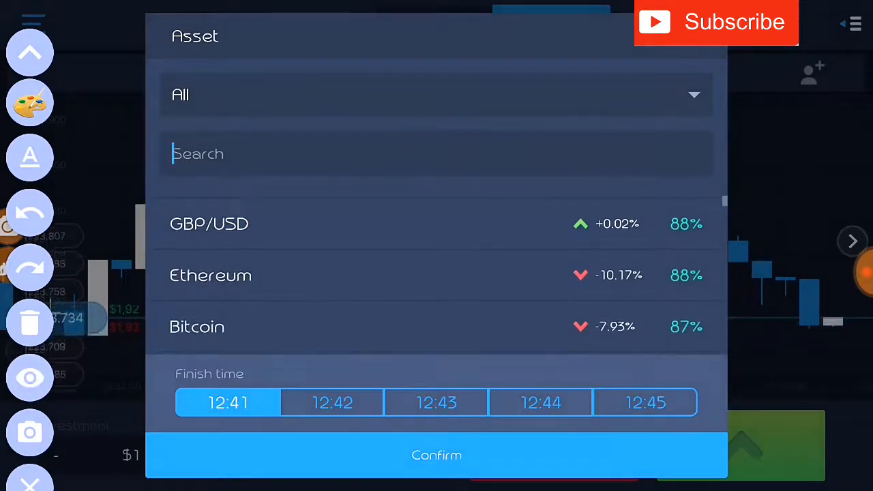
scroll("down", 3)
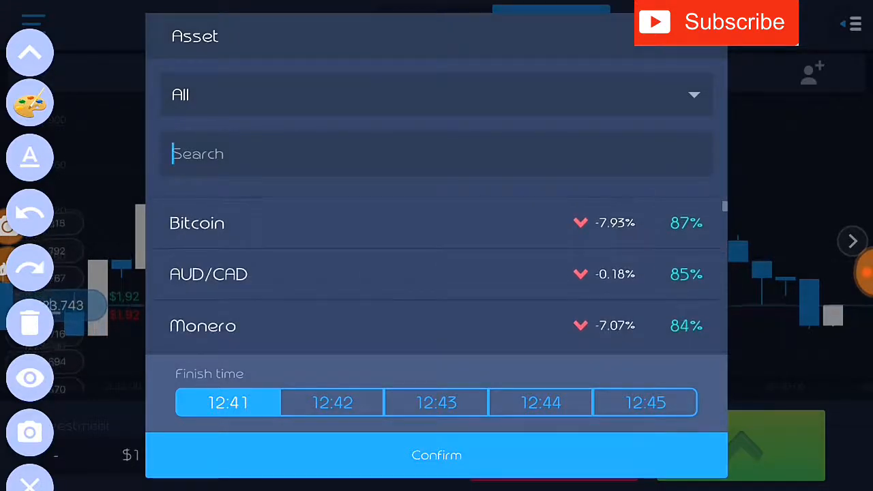
scroll("down", 3)
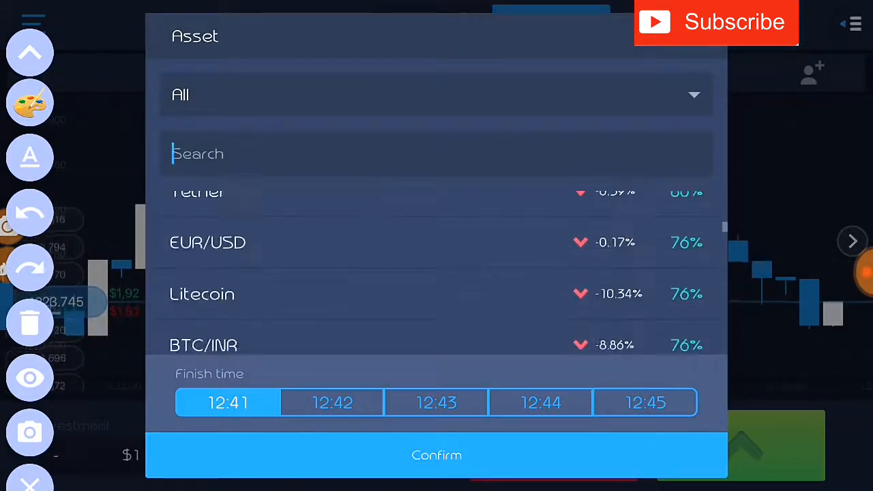
scroll("down", 3)
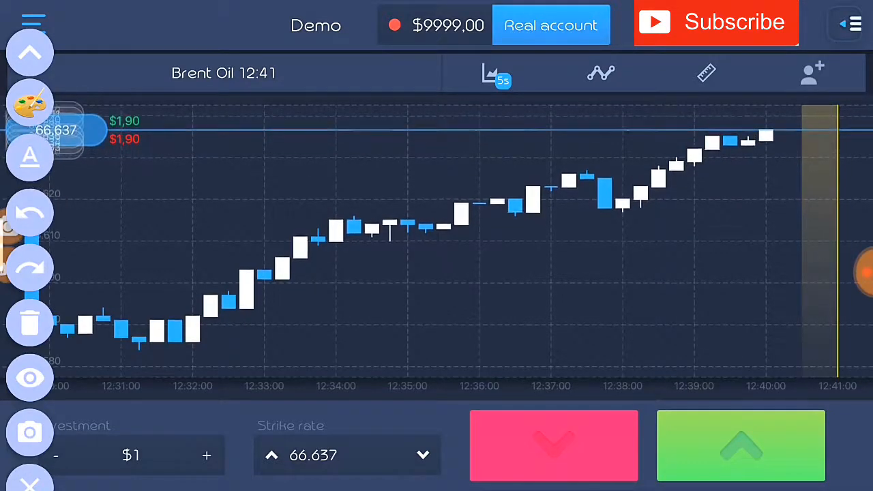
left_click(29, 102)
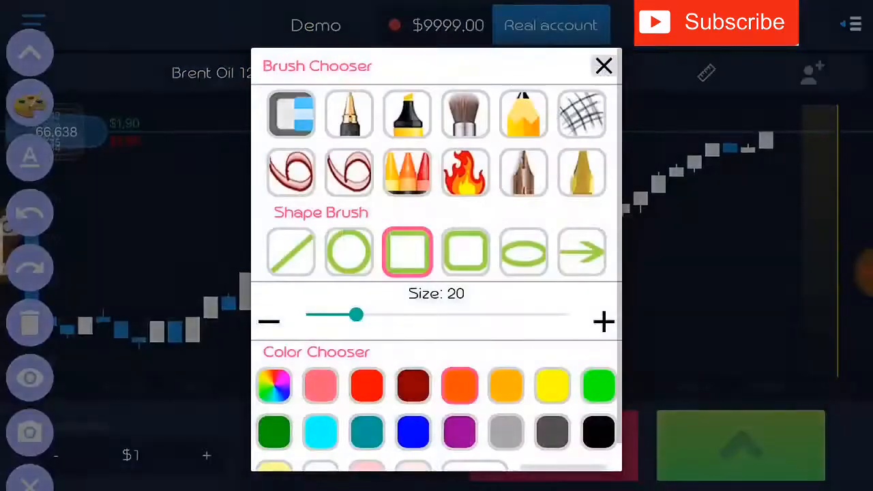
left_click(603, 65)
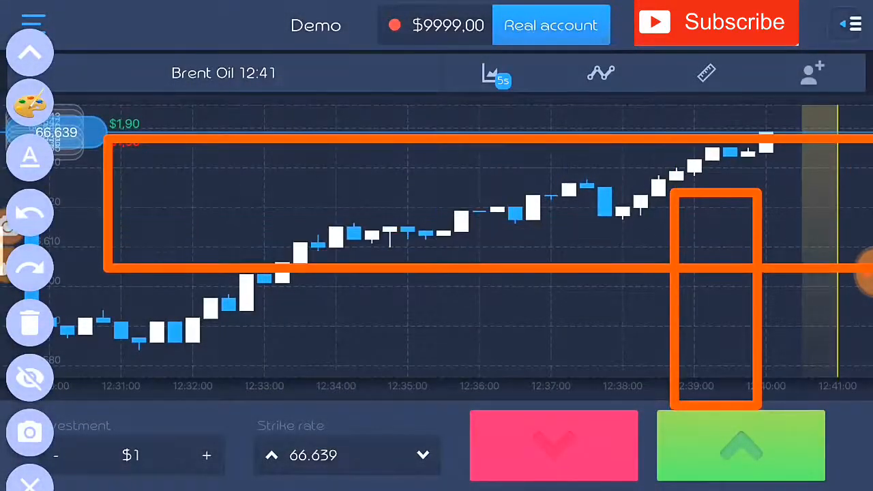
left_click(29, 378)
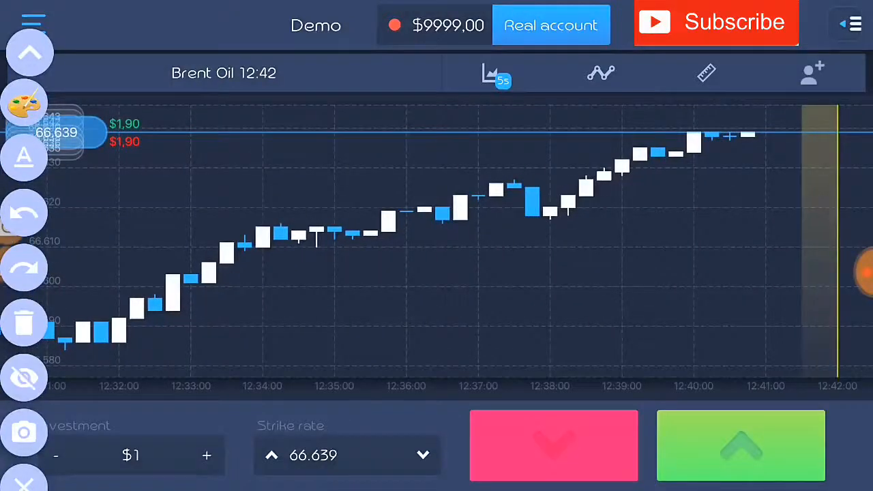
left_click(24, 103)
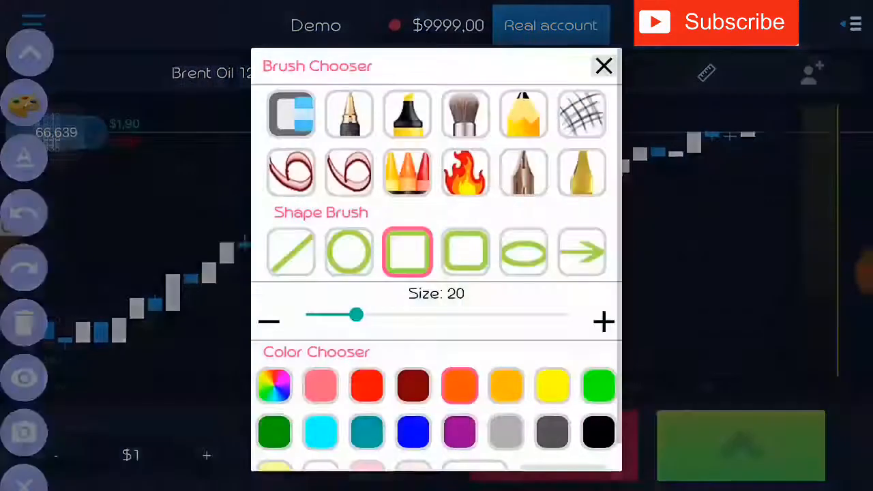
left_click(291, 252)
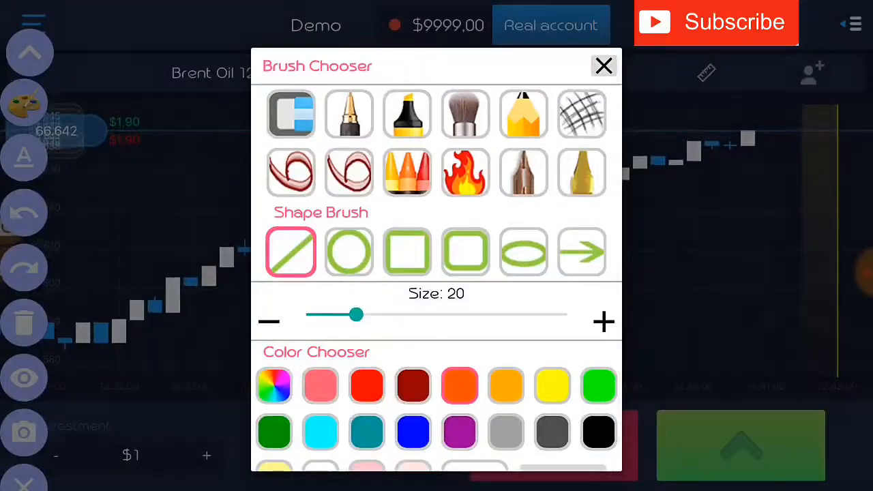
left_click(603, 66)
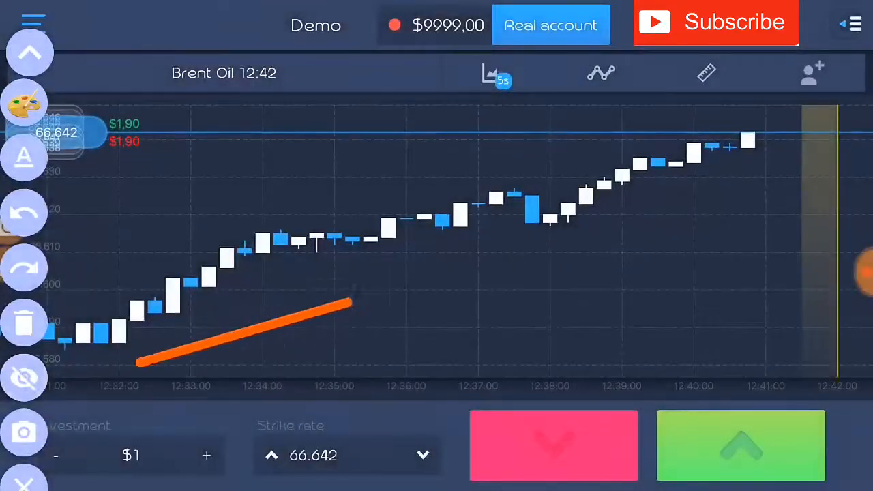
left_click_drag(352, 304, 792, 146)
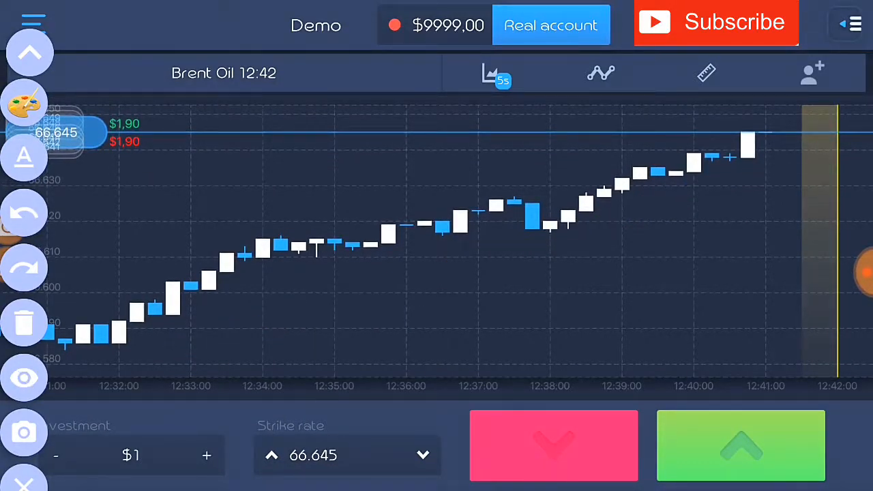
left_click(30, 54)
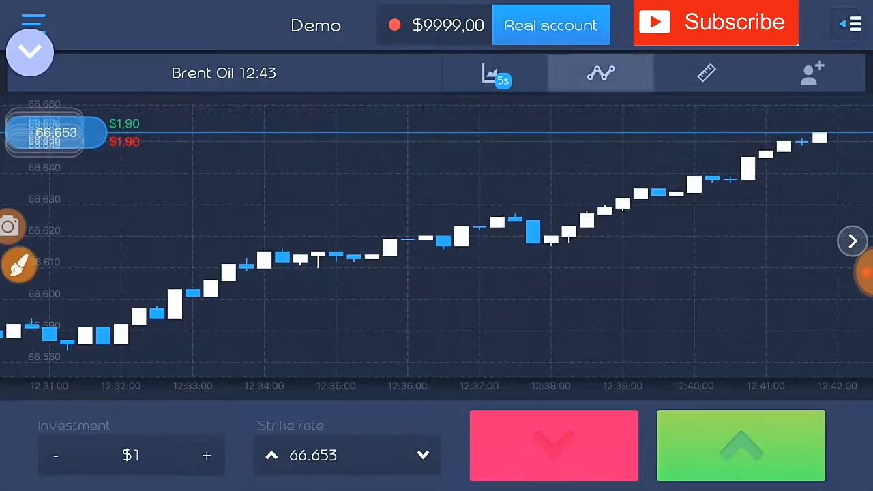
- Add a Moving average indicator with period 14 in yellow
left_click(599, 72)
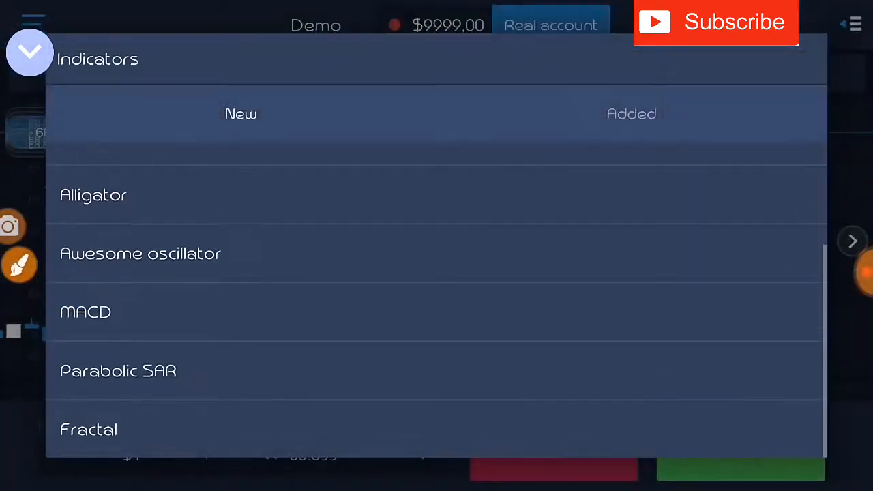
scroll("up", 3)
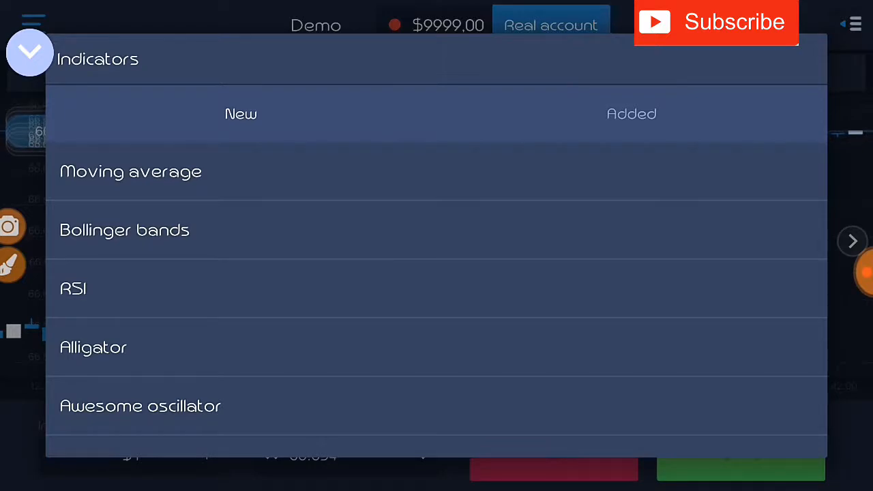
left_click(131, 171)
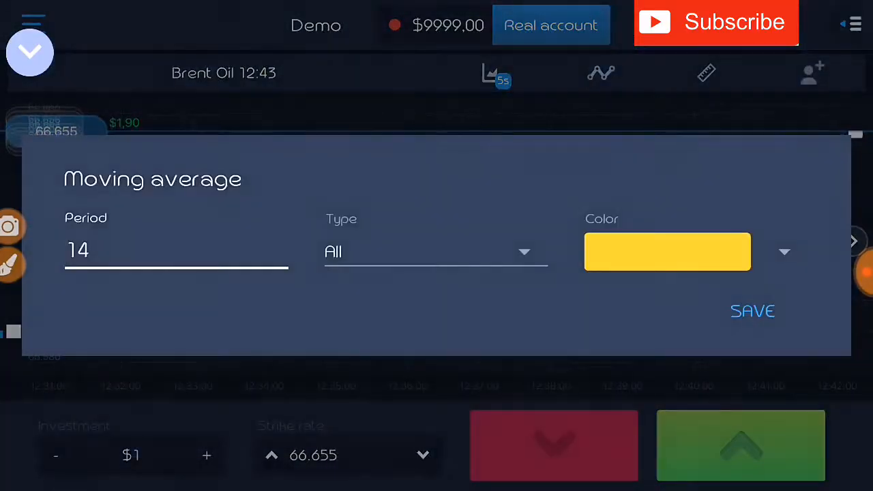
left_click(753, 311)
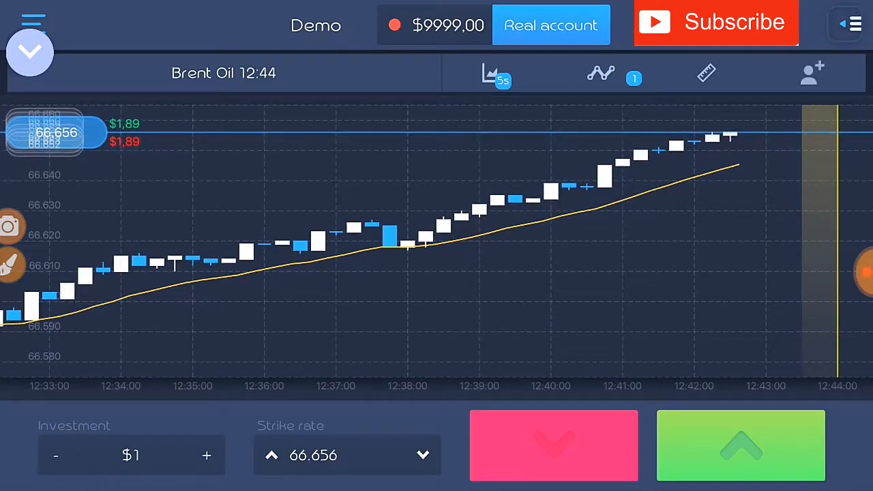
- Add Bollinger bands with period 25 and deviation 2
left_click(600, 73)
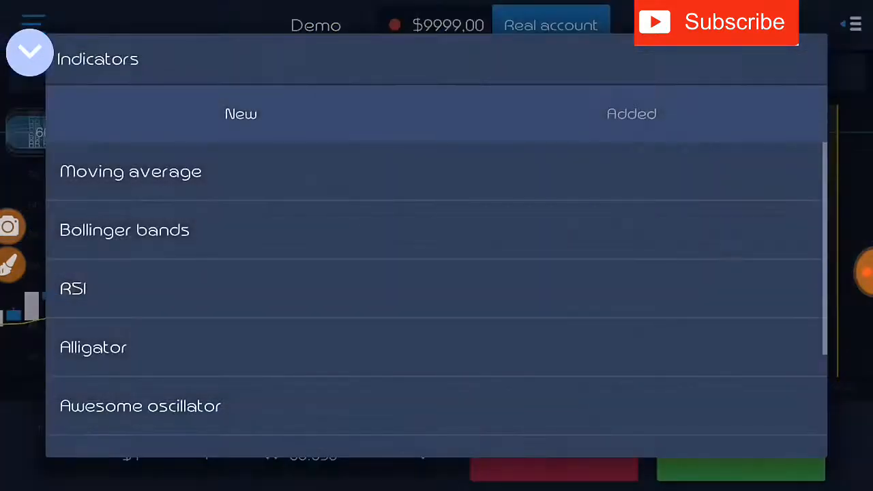
left_click(124, 230)
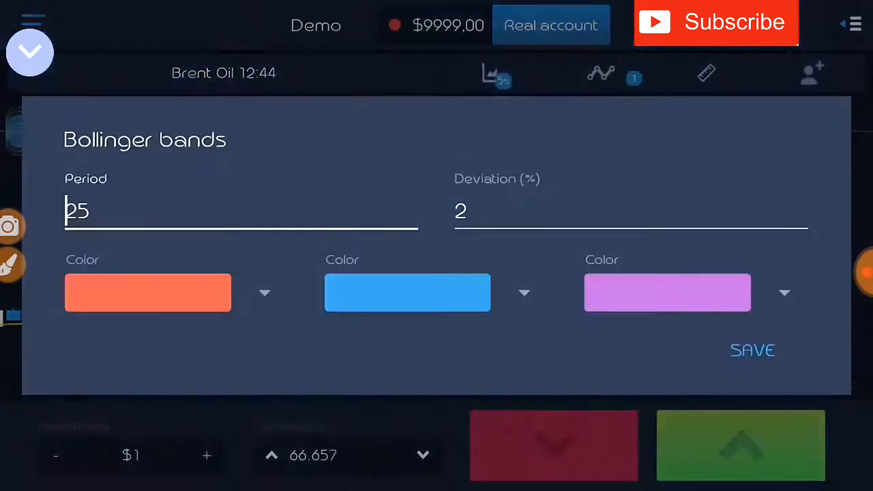
left_click(753, 350)
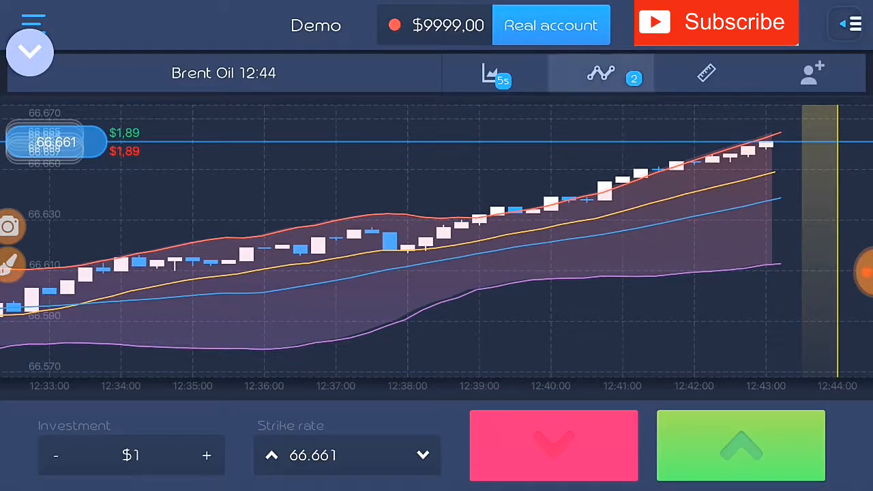
- Delete the moving average and Bollinger bands from the Added indicators list, then close it
left_click(601, 73)
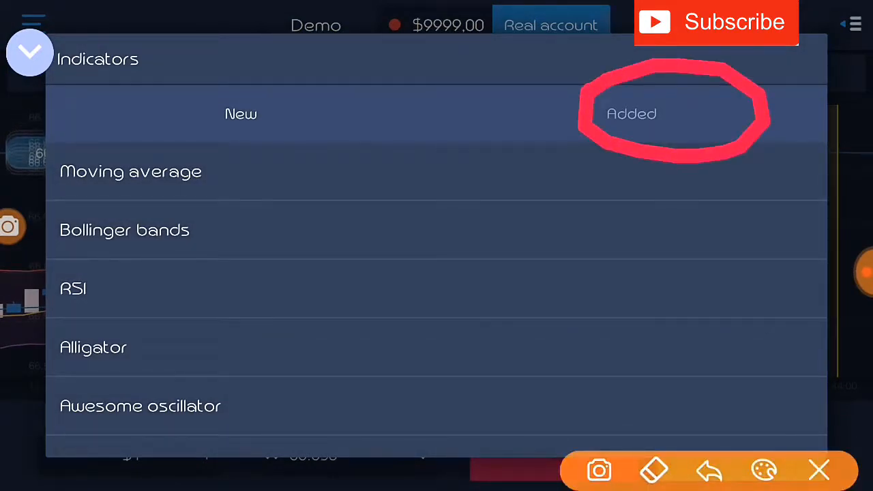
left_click(631, 113)
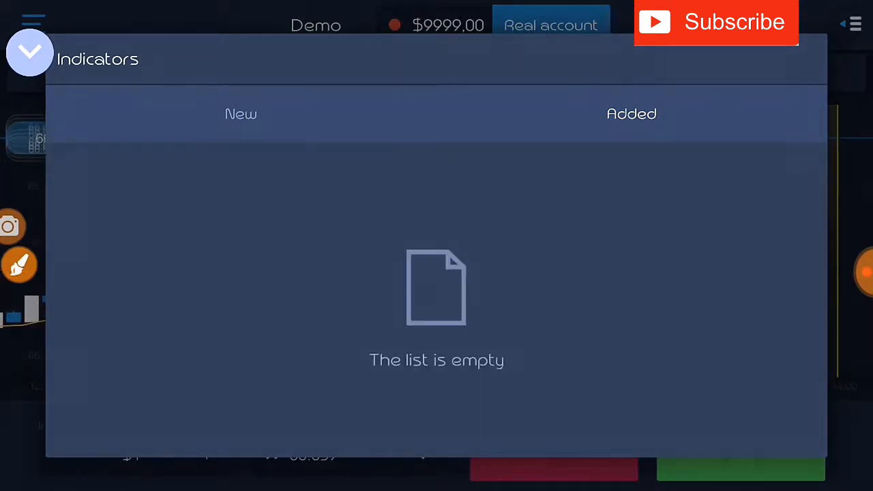
left_click(29, 53)
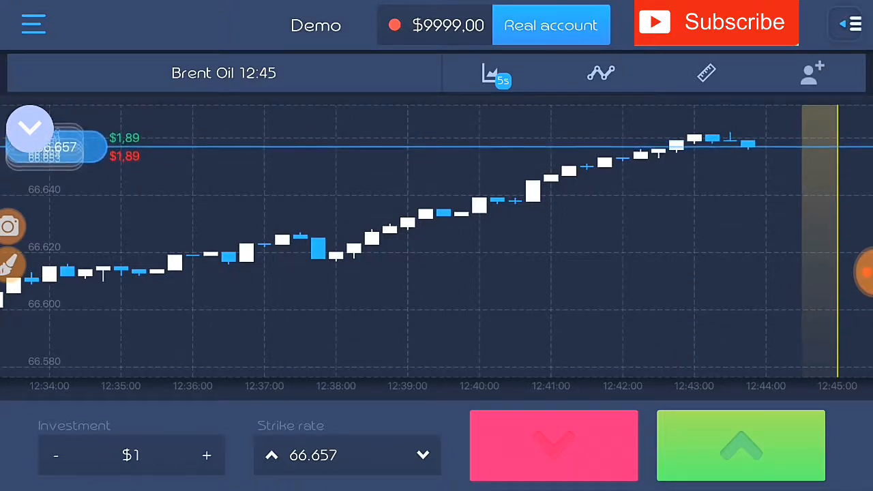
- Buy a $1 upward Brent Oil trade expiring at 12:45
left_click(741, 446)
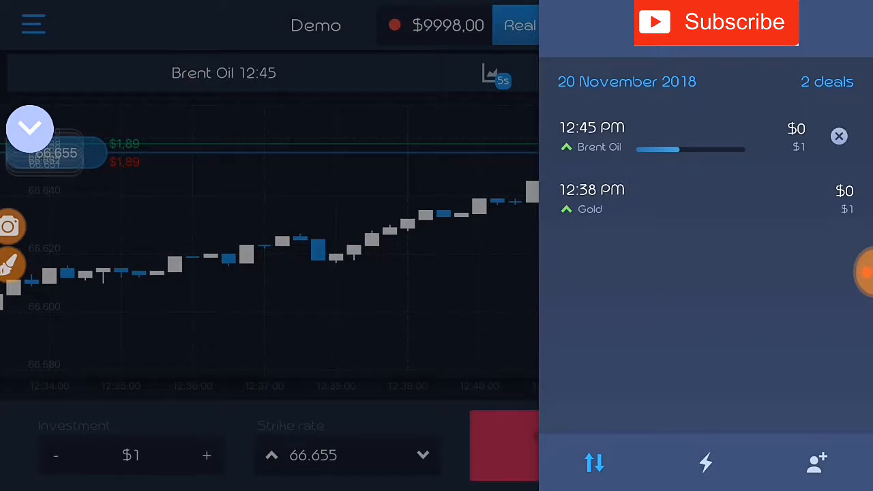
- Let the Brent Oil deal expire and view its $1.00 earning result
left_click(840, 135)
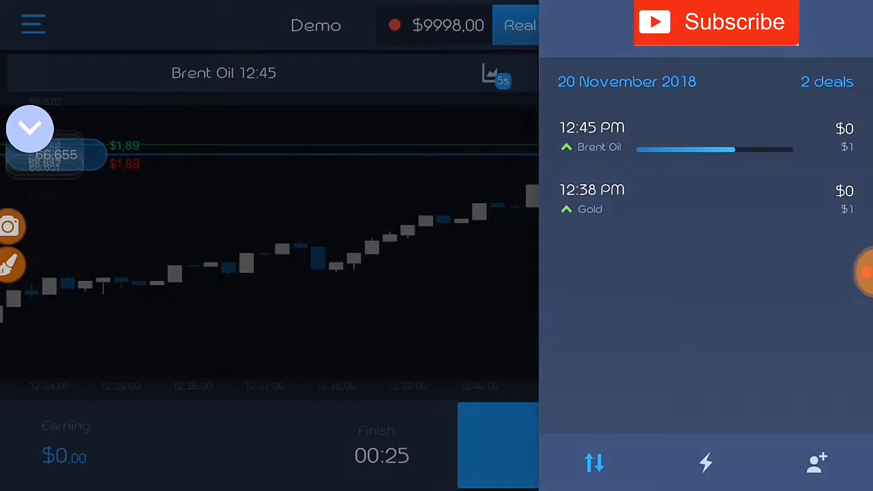
left_click(849, 24)
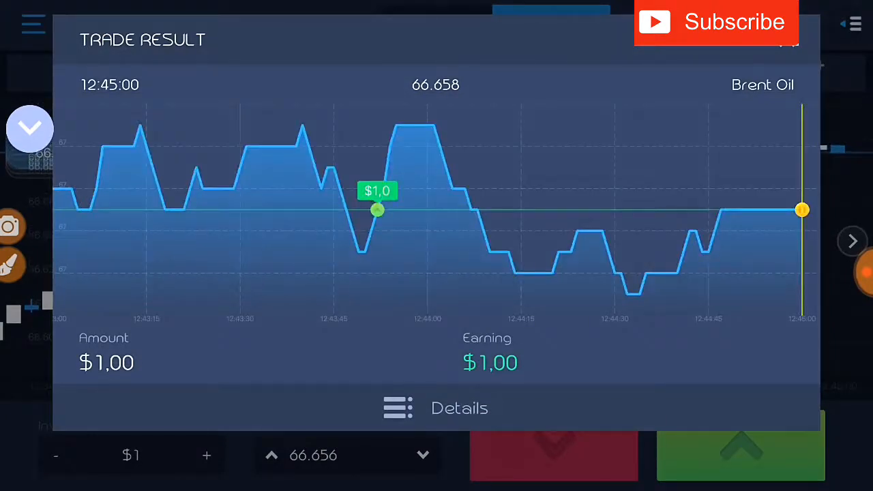
- Close the Trade Result popup, returning to the Brent Oil chart at $9,999 balance
left_click(29, 129)
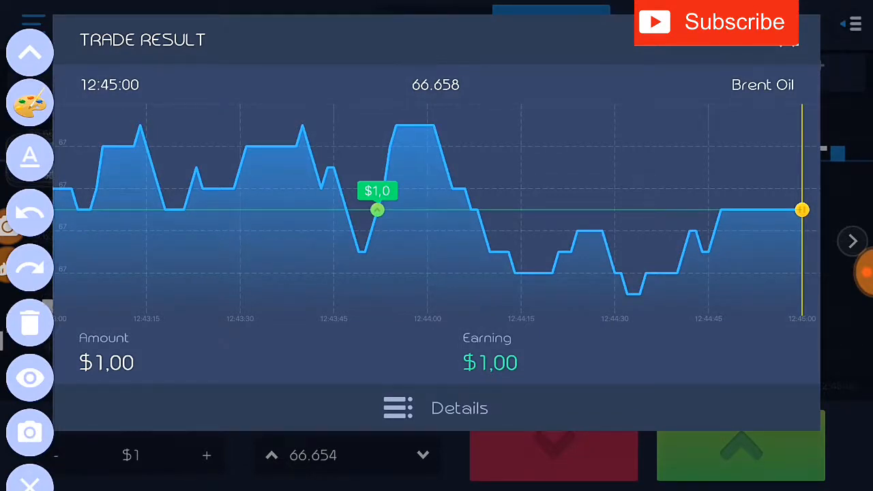
left_click(30, 103)
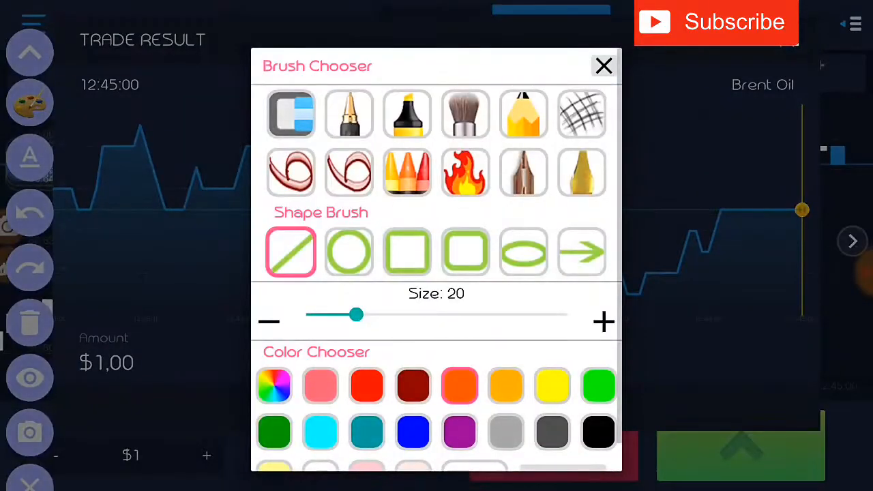
left_click(603, 66)
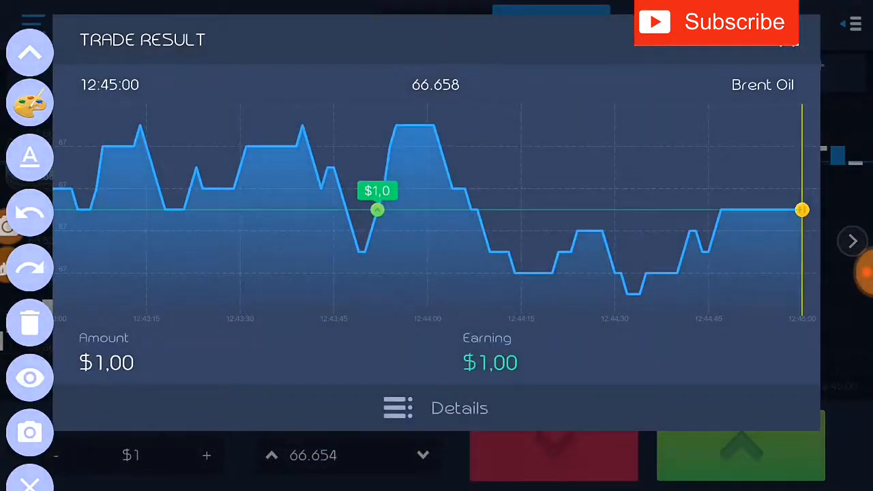
left_click(29, 378)
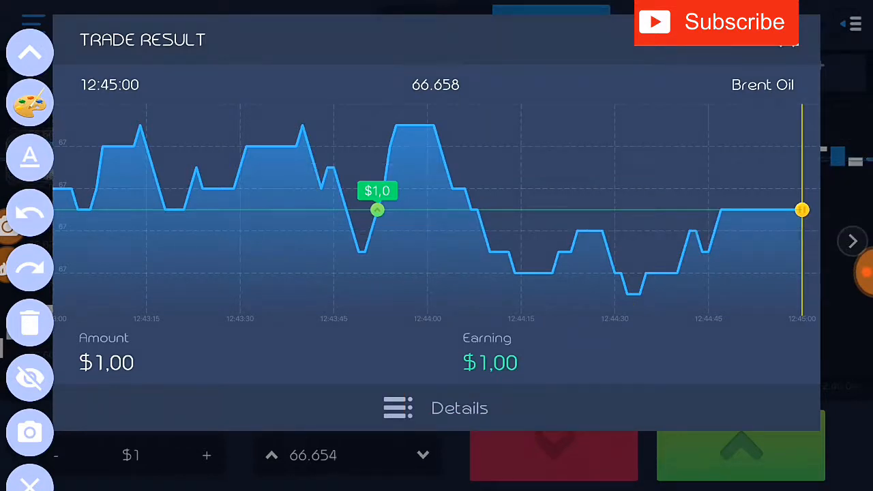
left_click(30, 377)
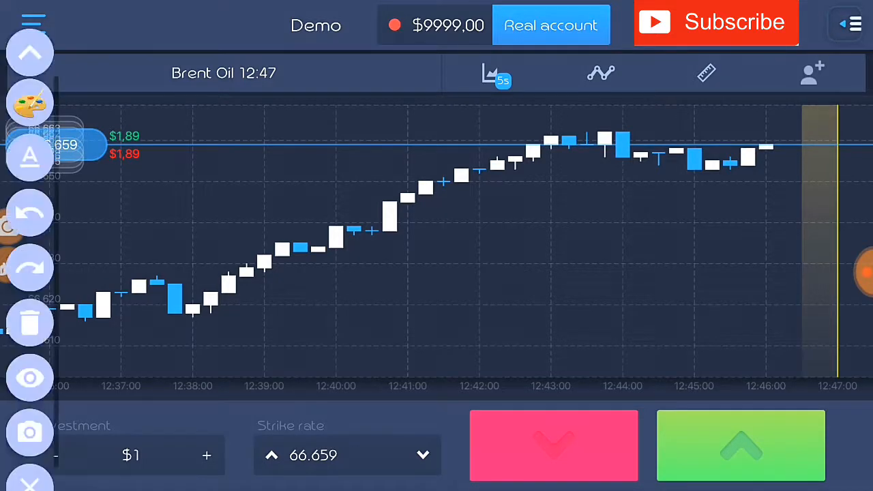
left_click(30, 102)
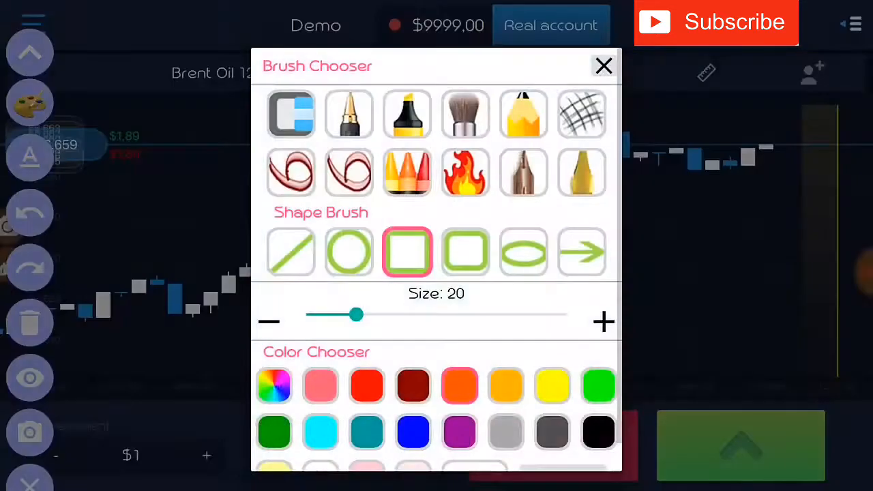
left_click(603, 66)
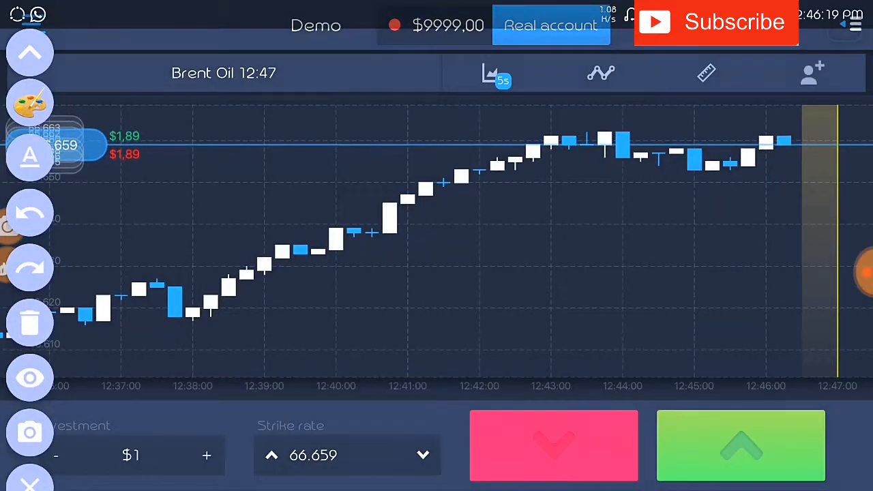
left_click(29, 102)
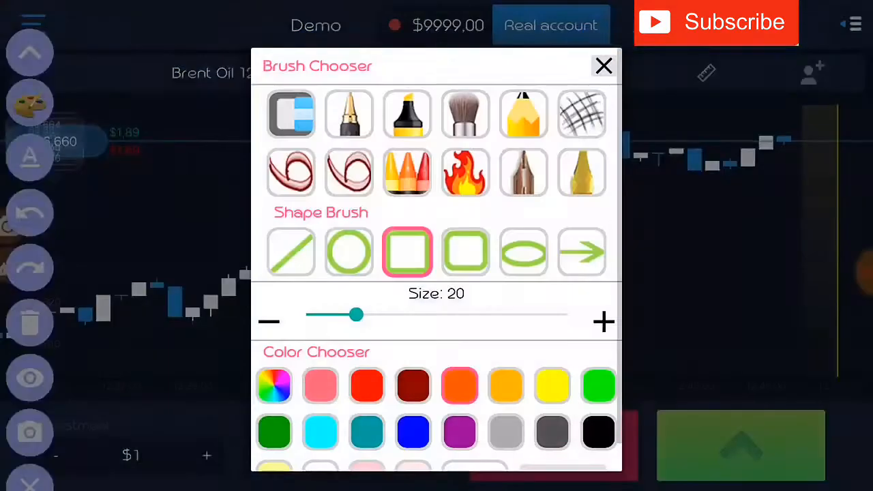
left_click(603, 66)
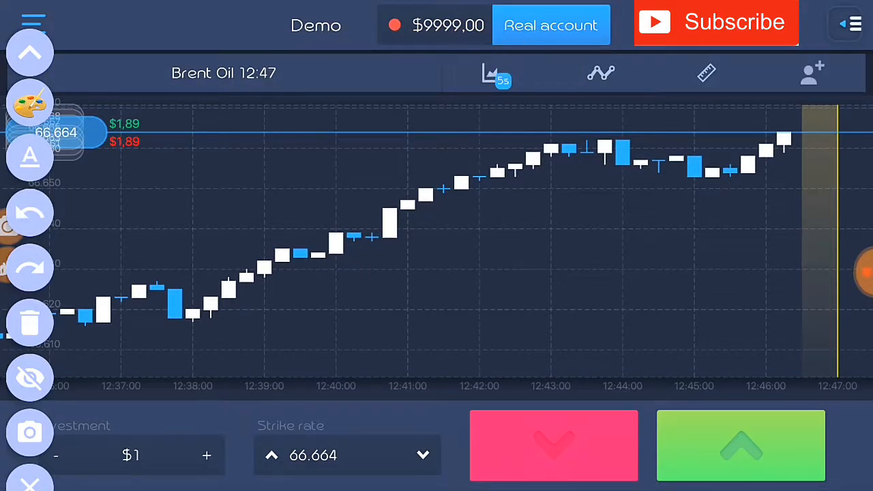
left_click(30, 52)
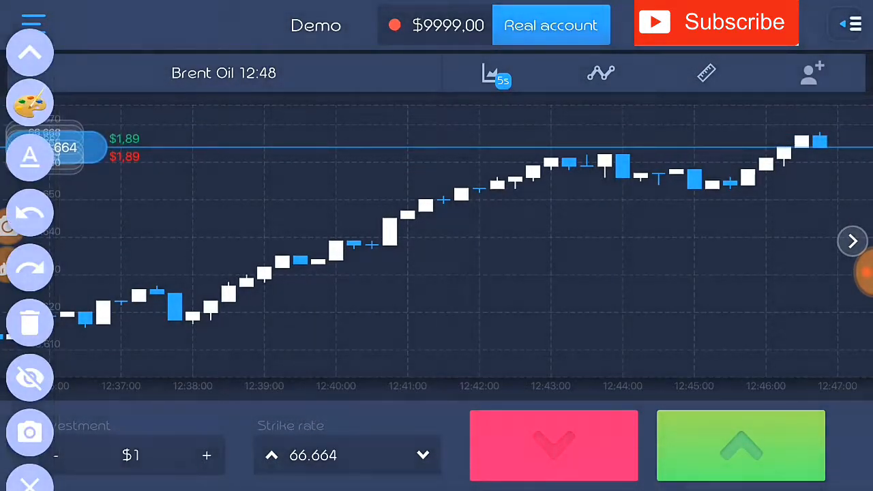
left_click(29, 102)
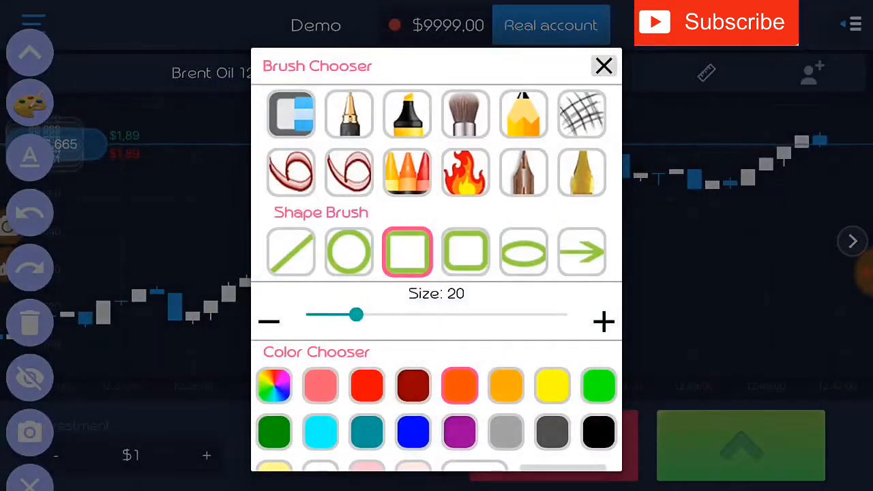
left_click(603, 66)
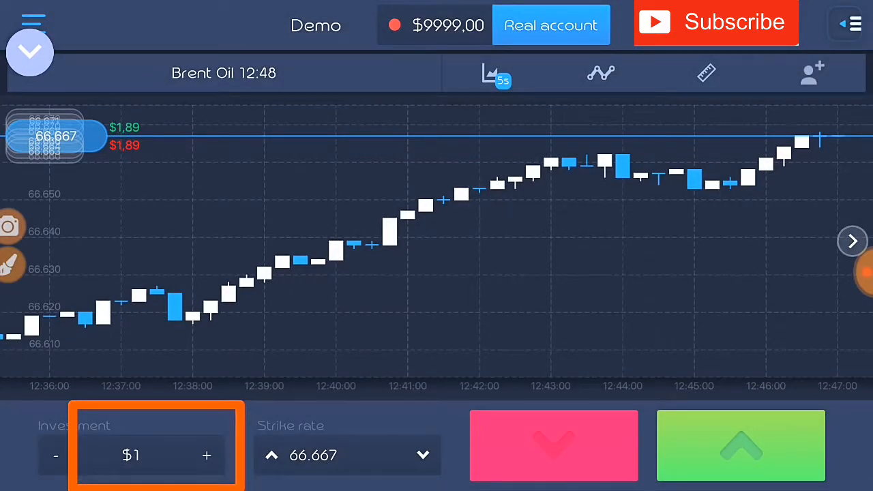
left_click(30, 51)
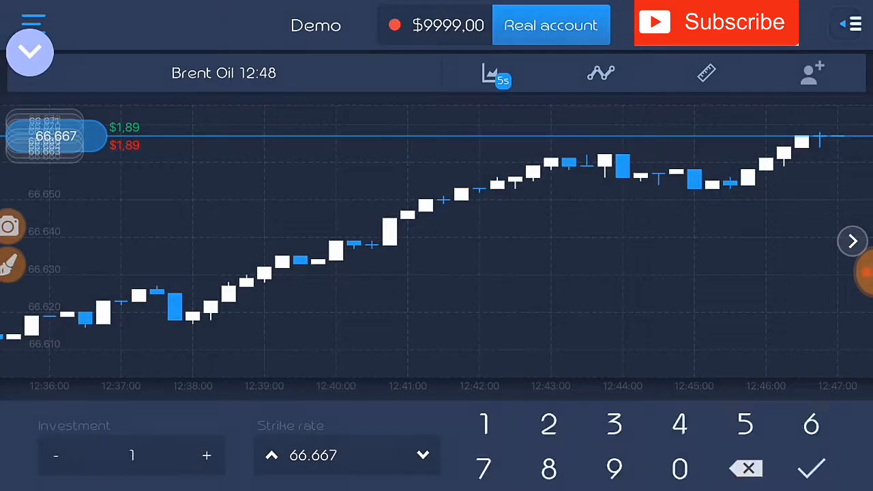
left_click(484, 423)
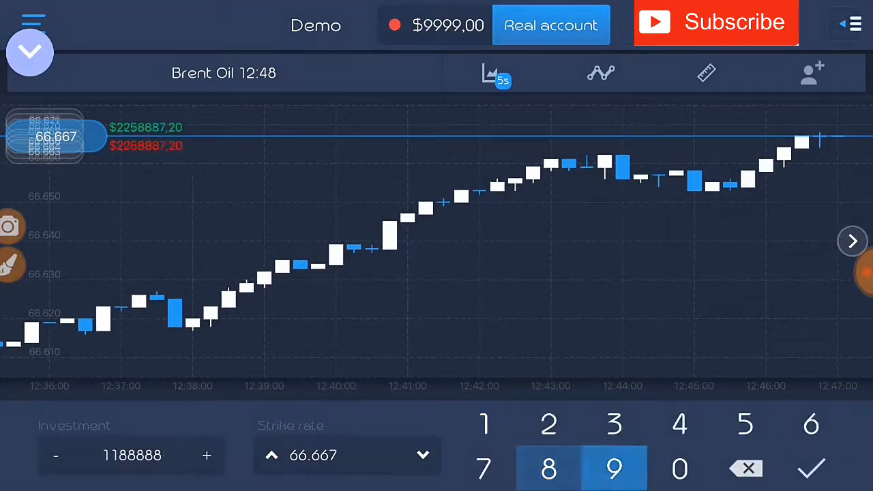
left_click(746, 469)
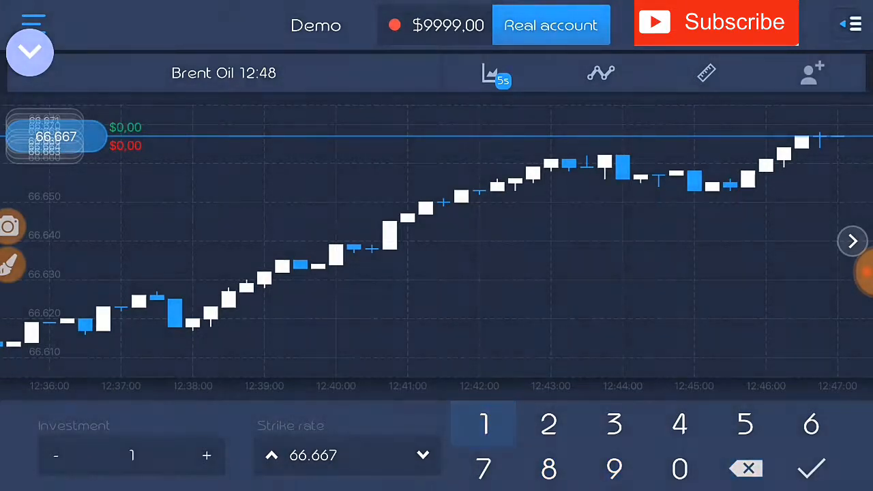
left_click(745, 468)
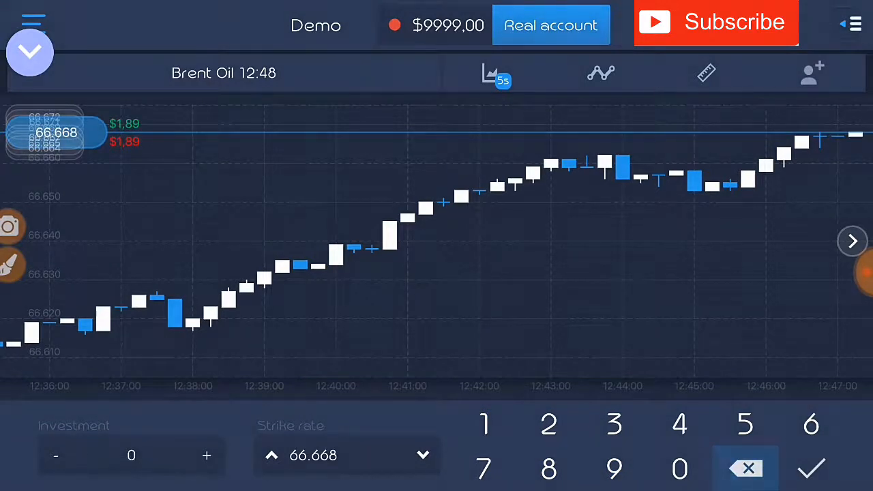
left_click(811, 469)
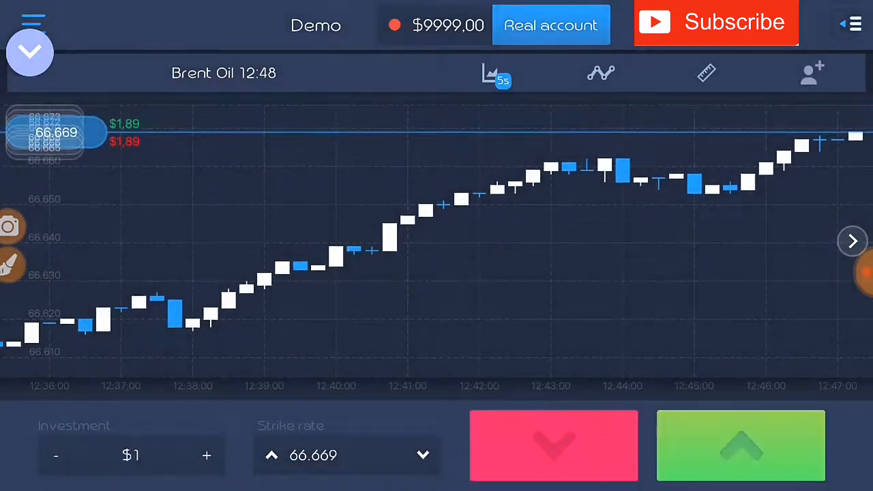
left_click(30, 52)
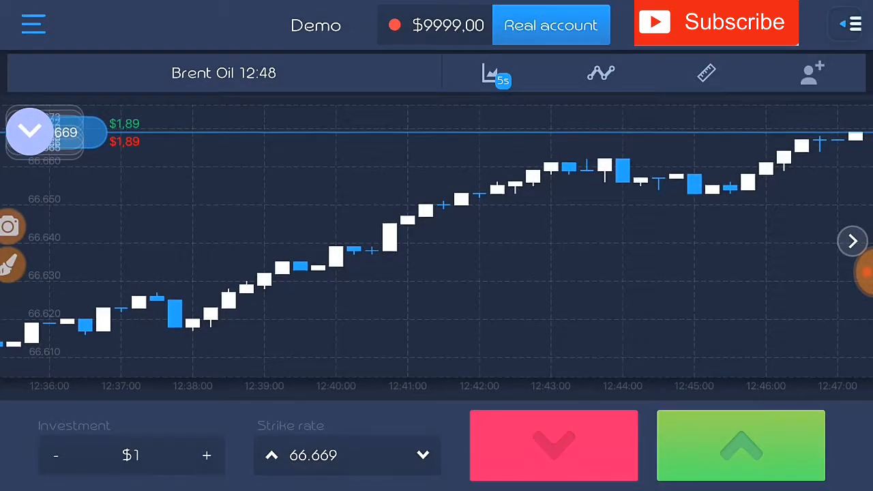
left_click(30, 131)
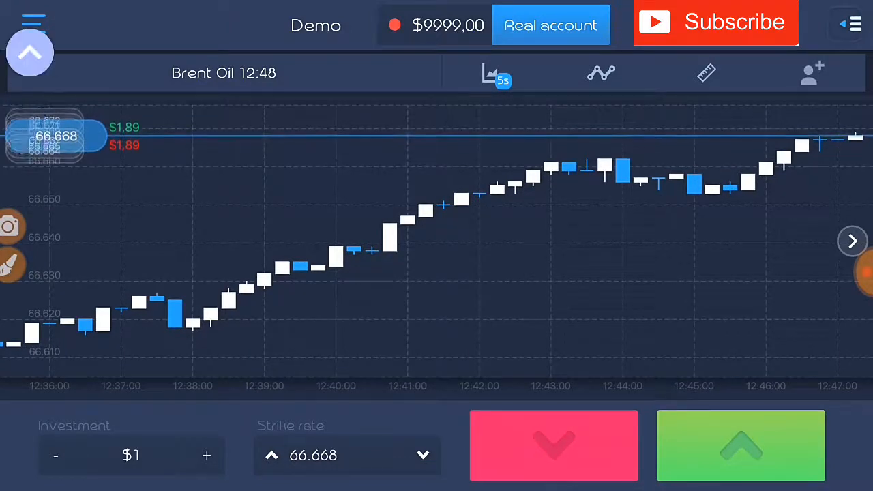
left_click(30, 53)
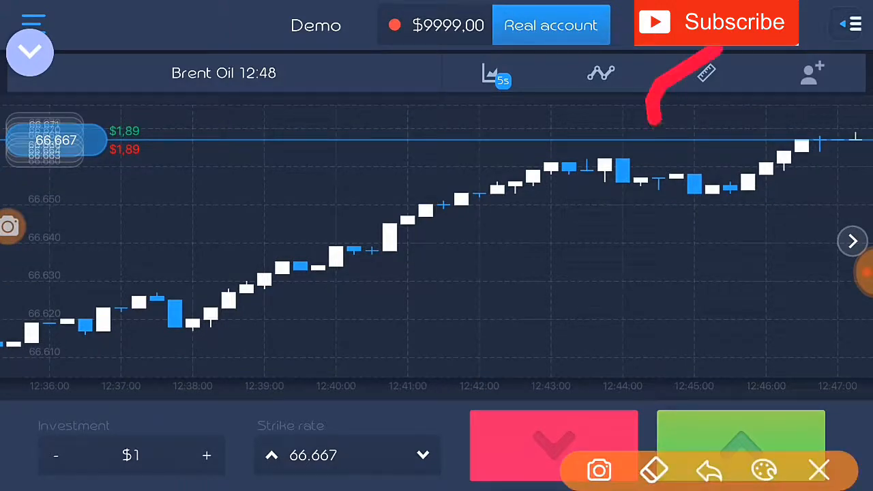
left_click(818, 469)
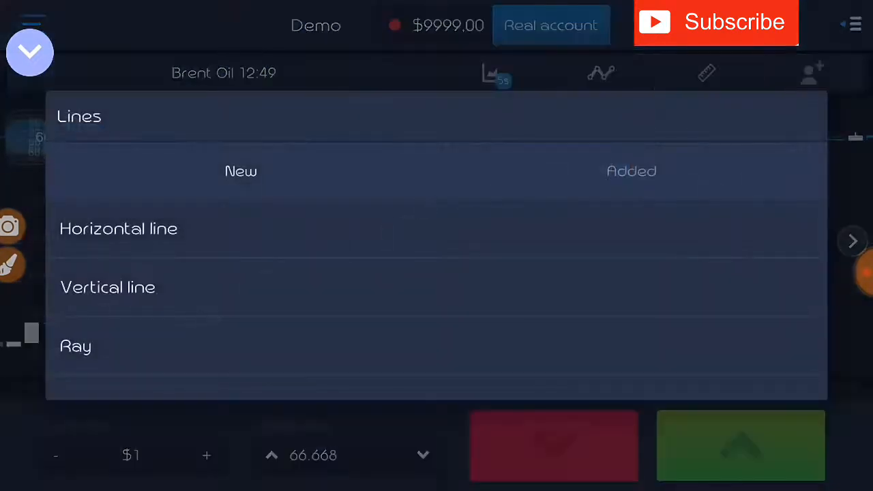
- Add a purple horizontal line to the Brent Oil chart, then delete it from Added
left_click(118, 228)
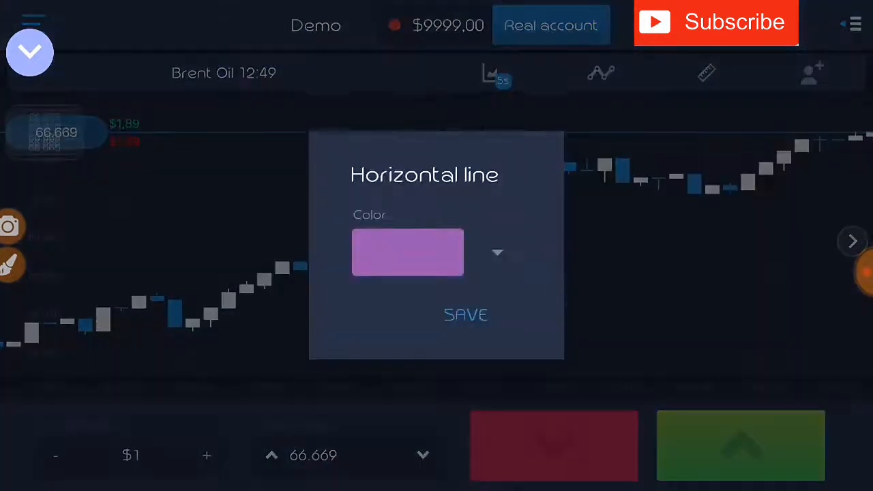
left_click(465, 314)
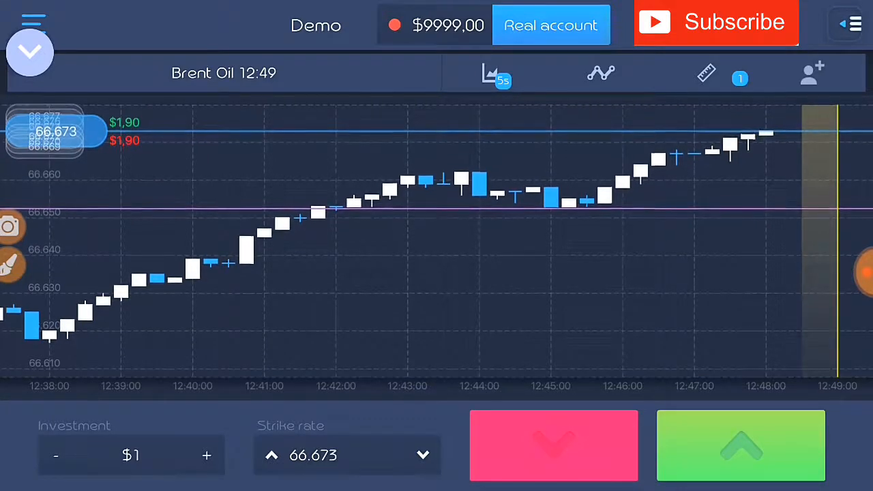
left_click(707, 73)
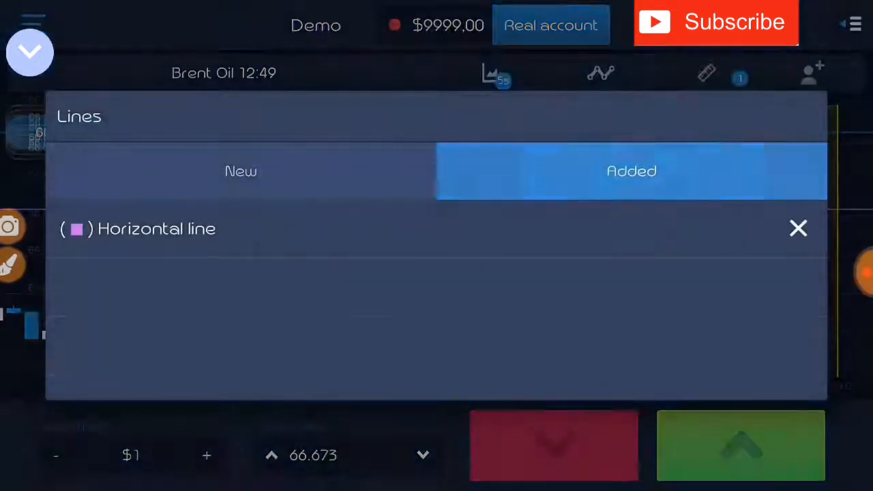
left_click(798, 228)
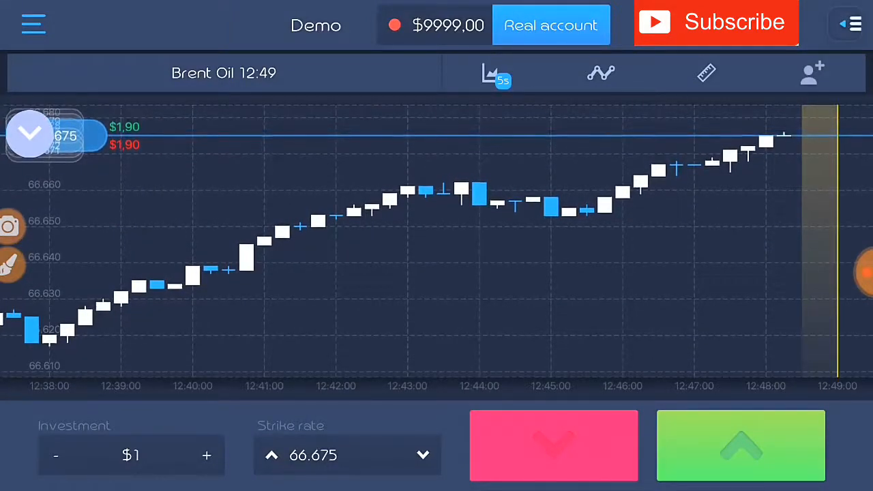
- Show the 20 November 2018 deals list with the Brent Oil and Gold trades
left_click(848, 24)
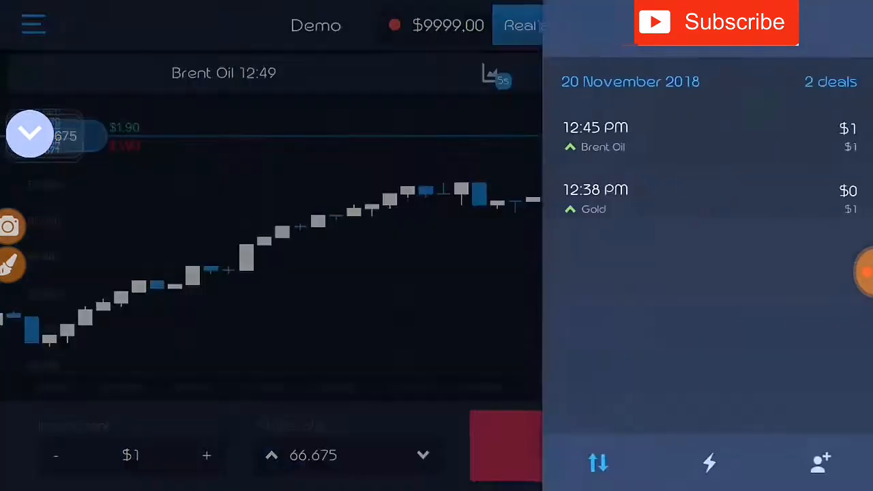
left_click(850, 24)
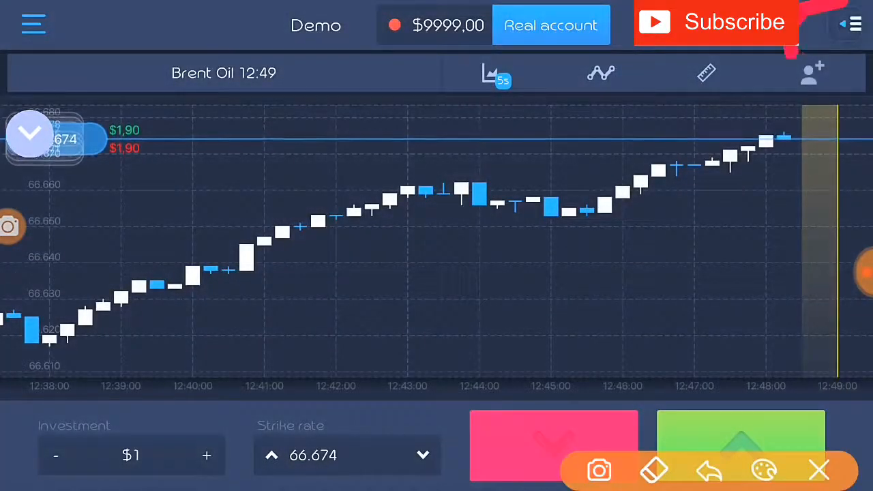
left_click(812, 73)
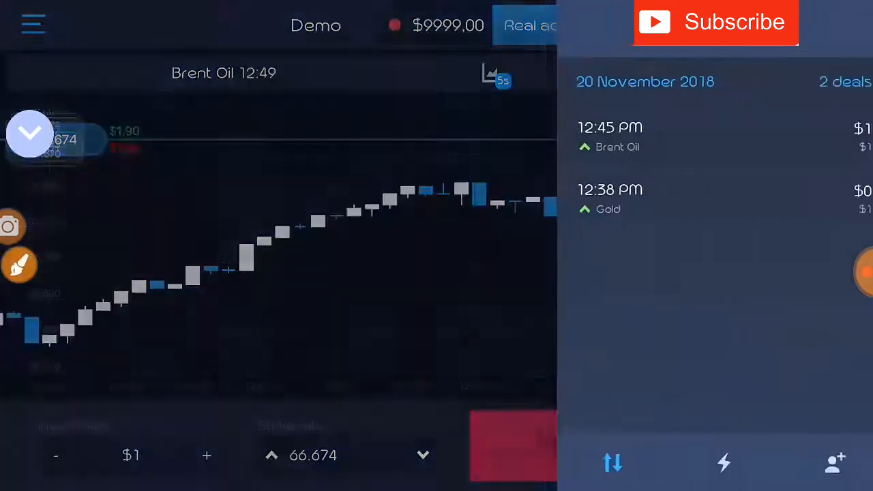
left_click(19, 264)
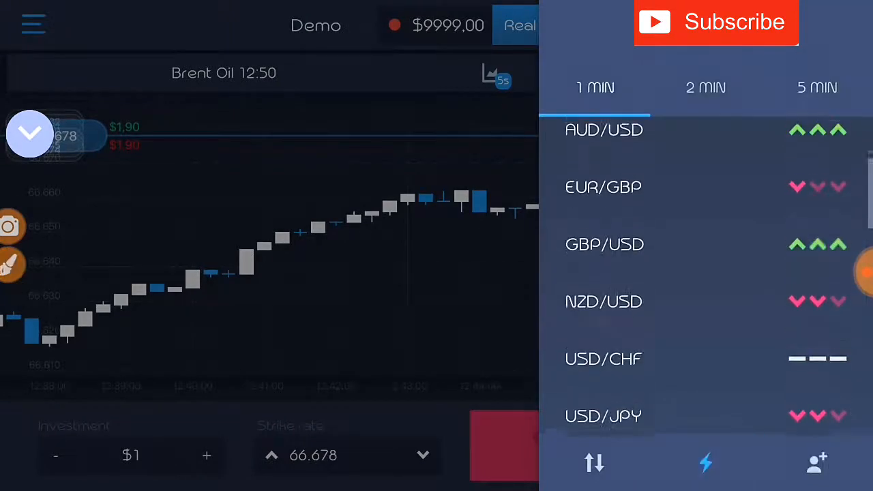
- Browse the 1 MIN signals list of up, down and flat currency-pair trends
scroll("up", 3)
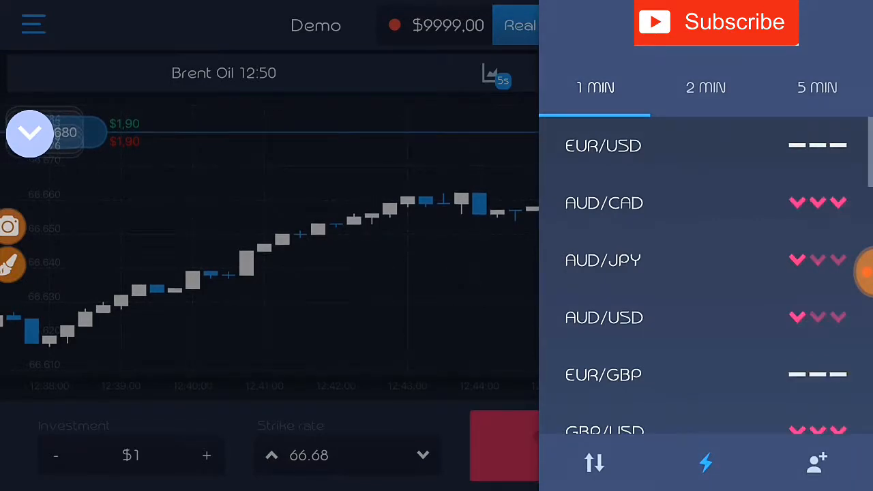
left_click(30, 133)
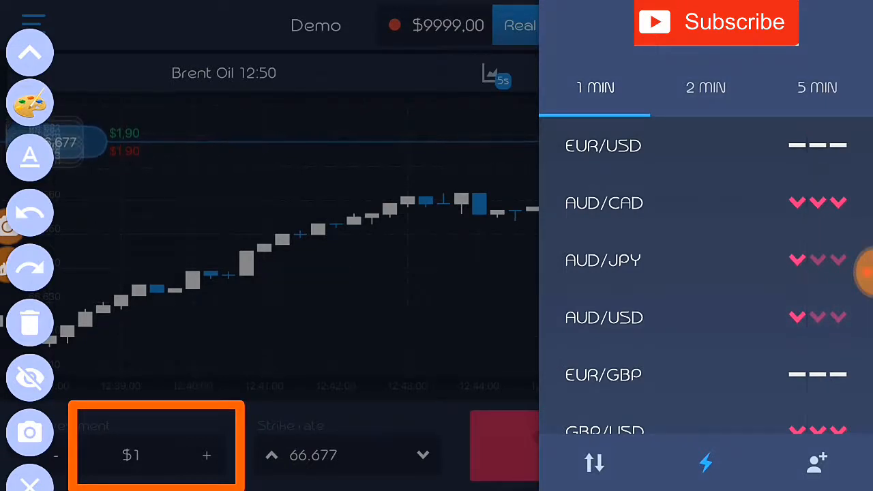
left_click(30, 52)
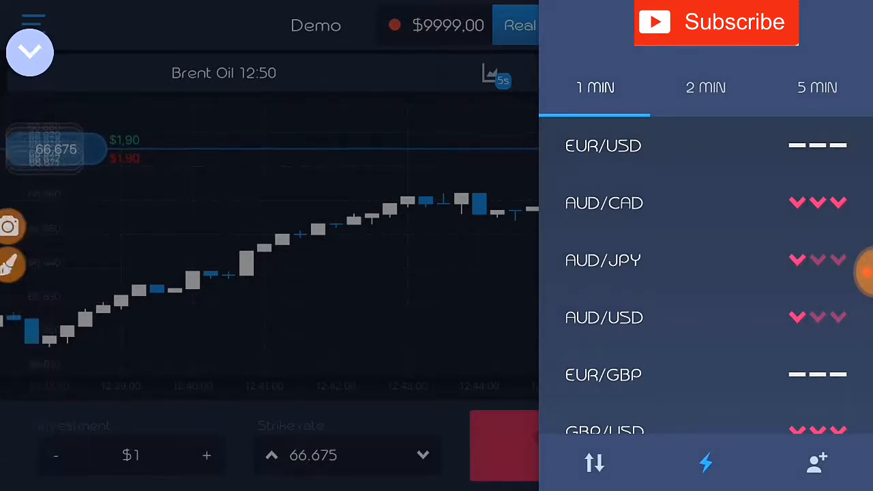
scroll("down", 3)
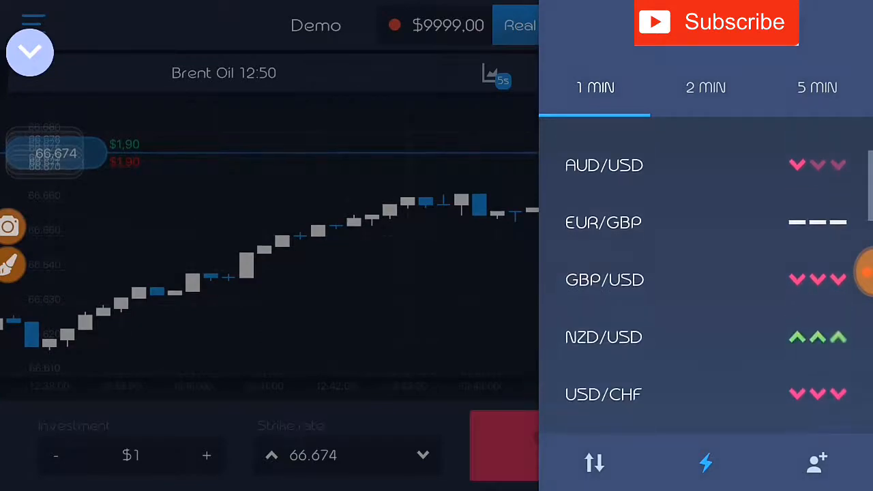
left_click(852, 23)
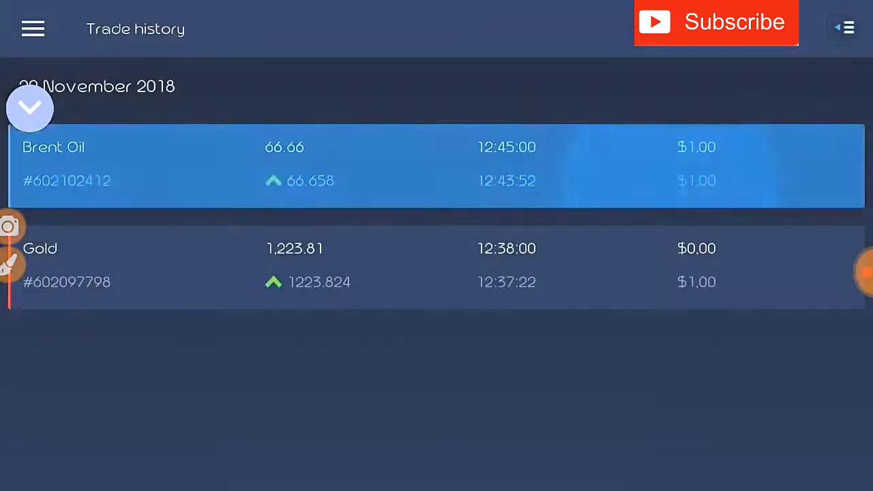
- View the Brent Oil trade result showing a $1.00 earning, then close it
left_click(437, 163)
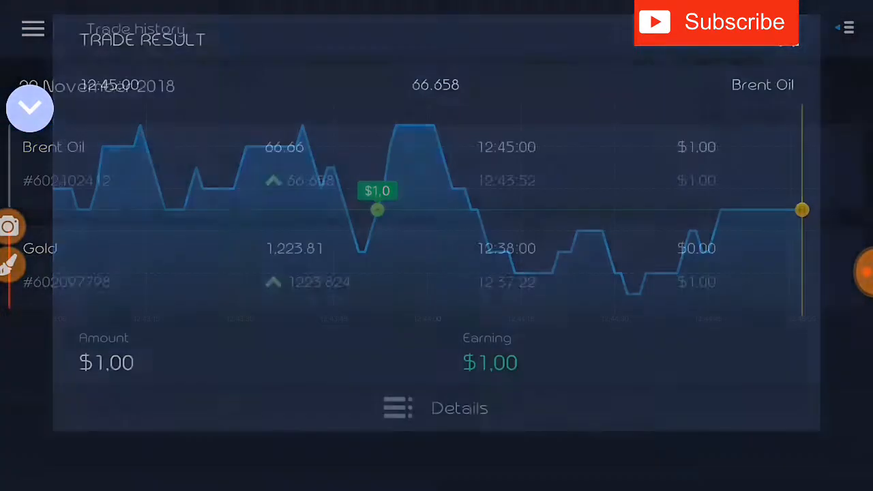
left_click(30, 108)
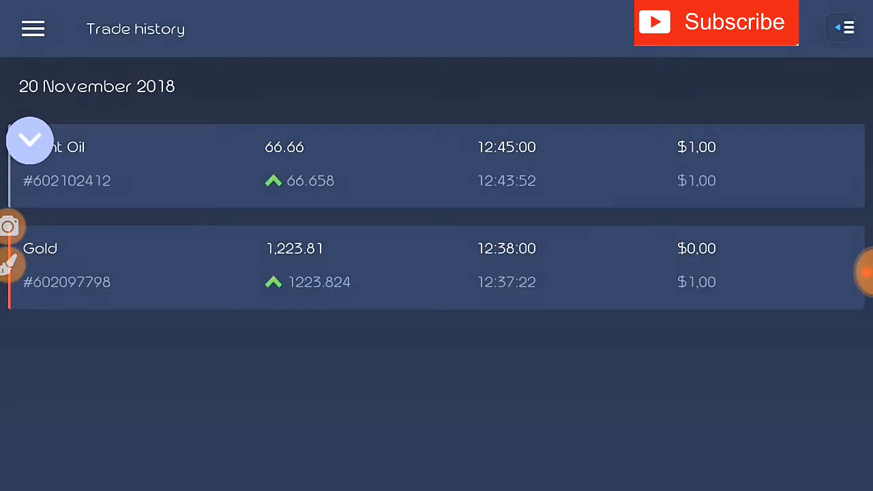
left_click(33, 28)
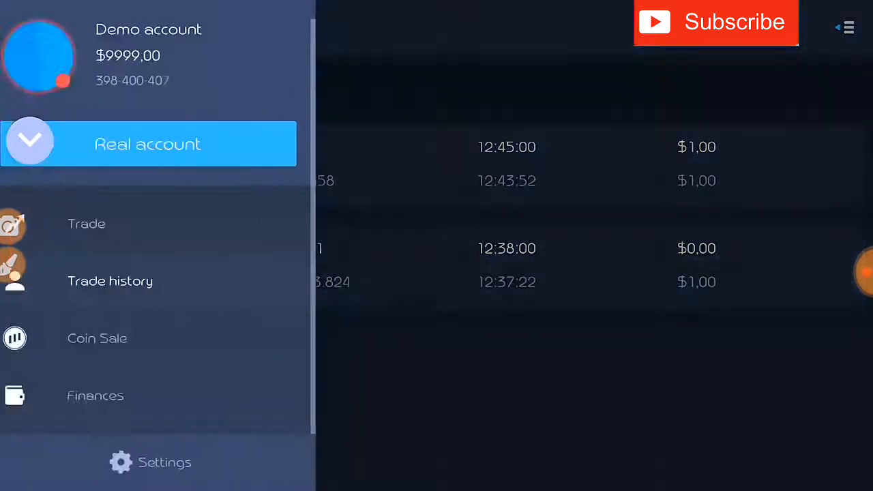
- Choose Trade in the main menu to return to the Brent Oil chart
left_click(109, 281)
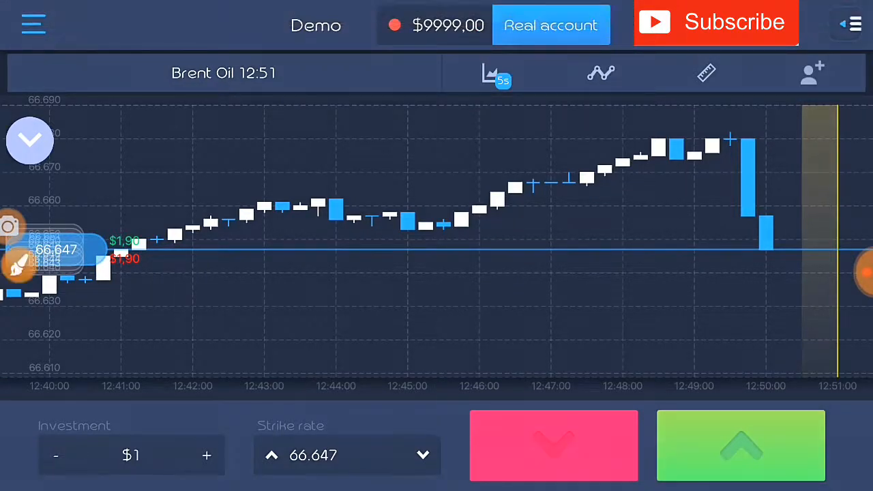
left_click(550, 25)
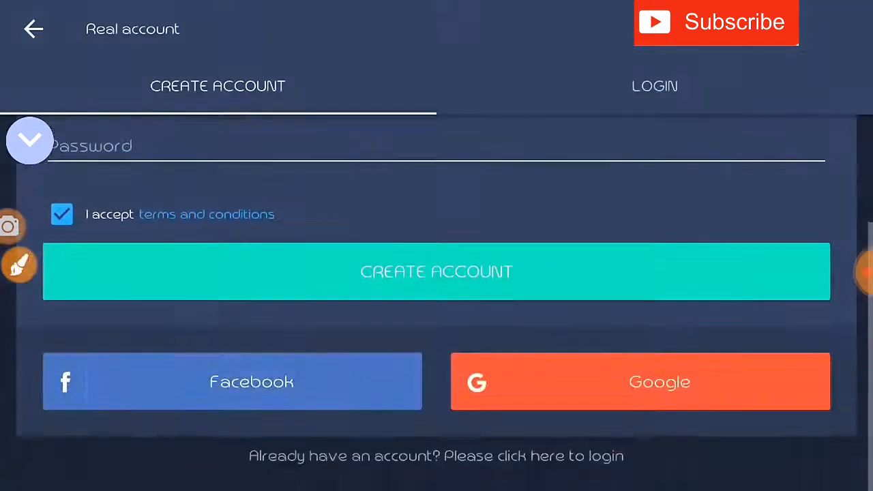
scroll("up", 3)
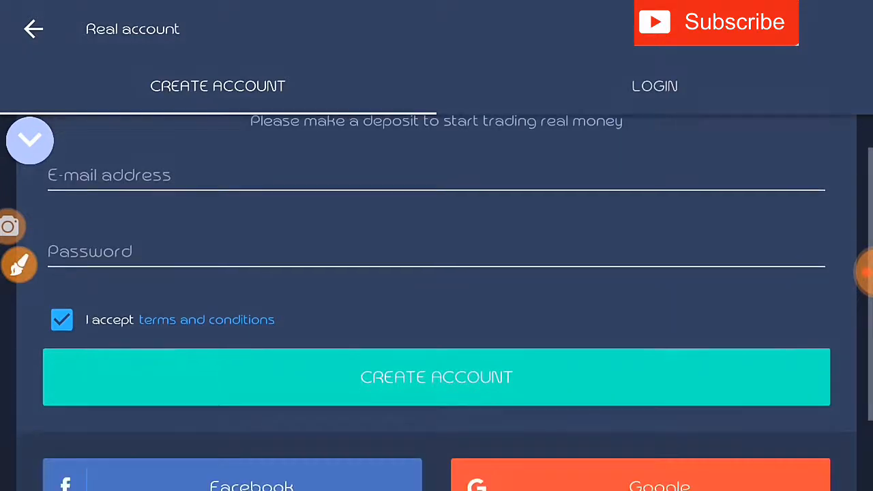
scroll("down", 3)
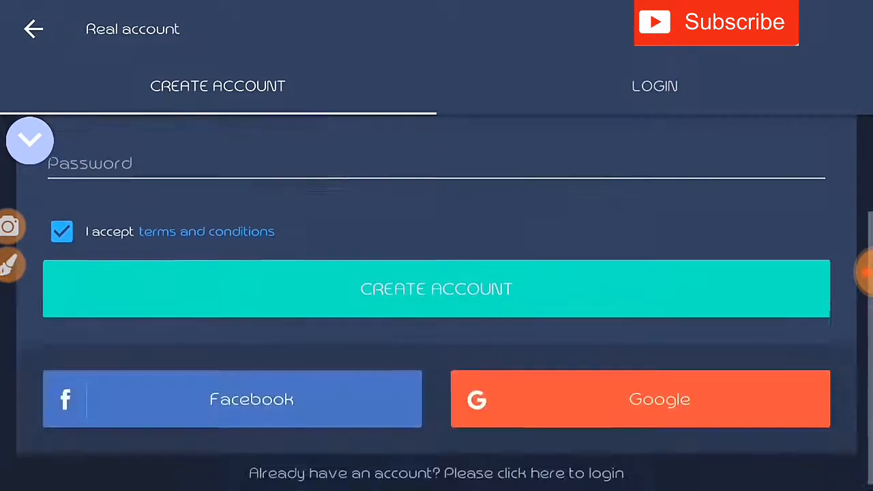
scroll("up", 3)
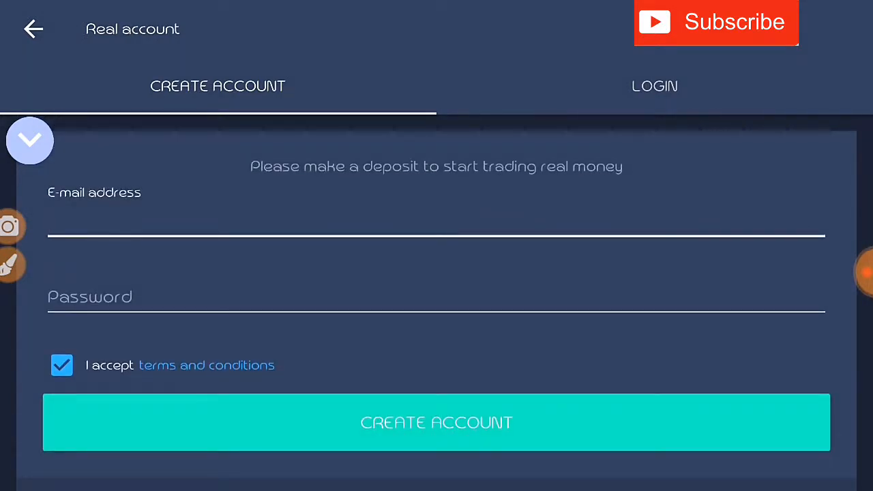
left_click(654, 86)
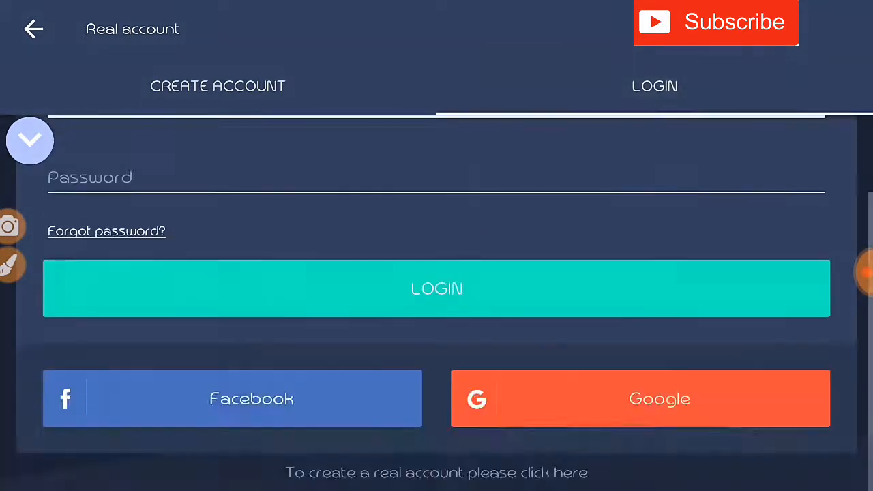
left_click(218, 86)
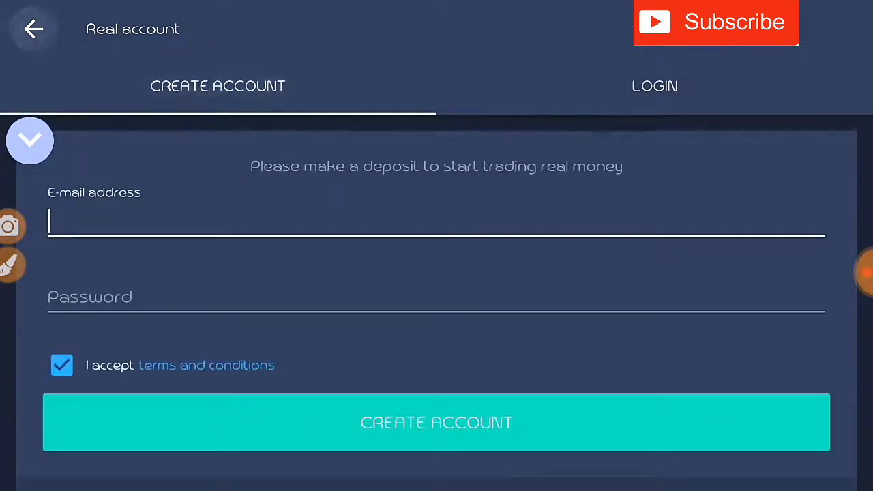
left_click(33, 29)
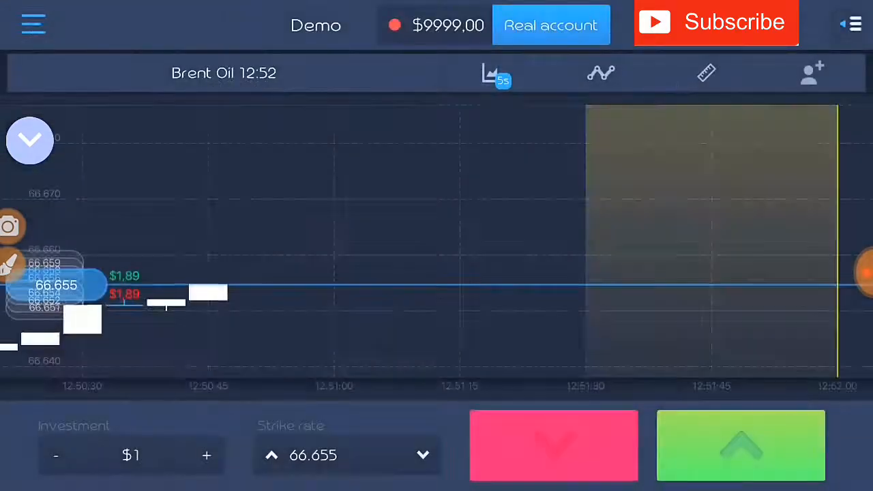